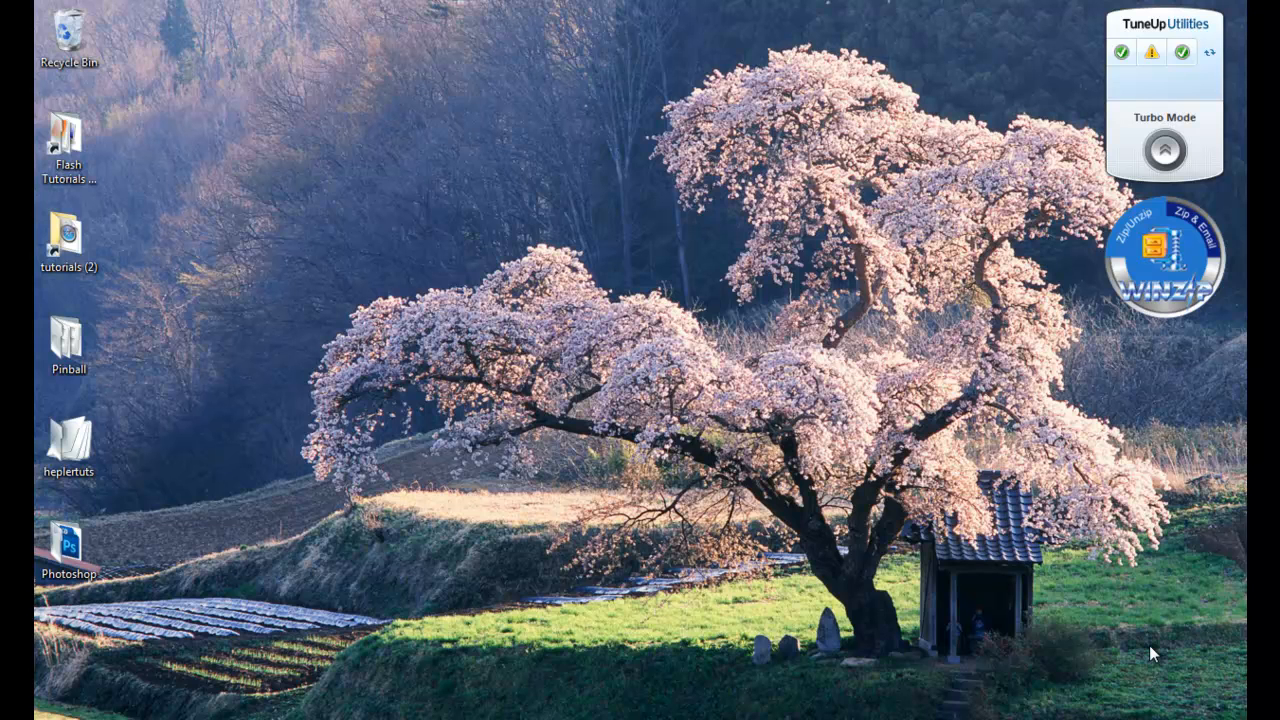
{"action": "mouse_move", "coordinate": [1084, 536]}
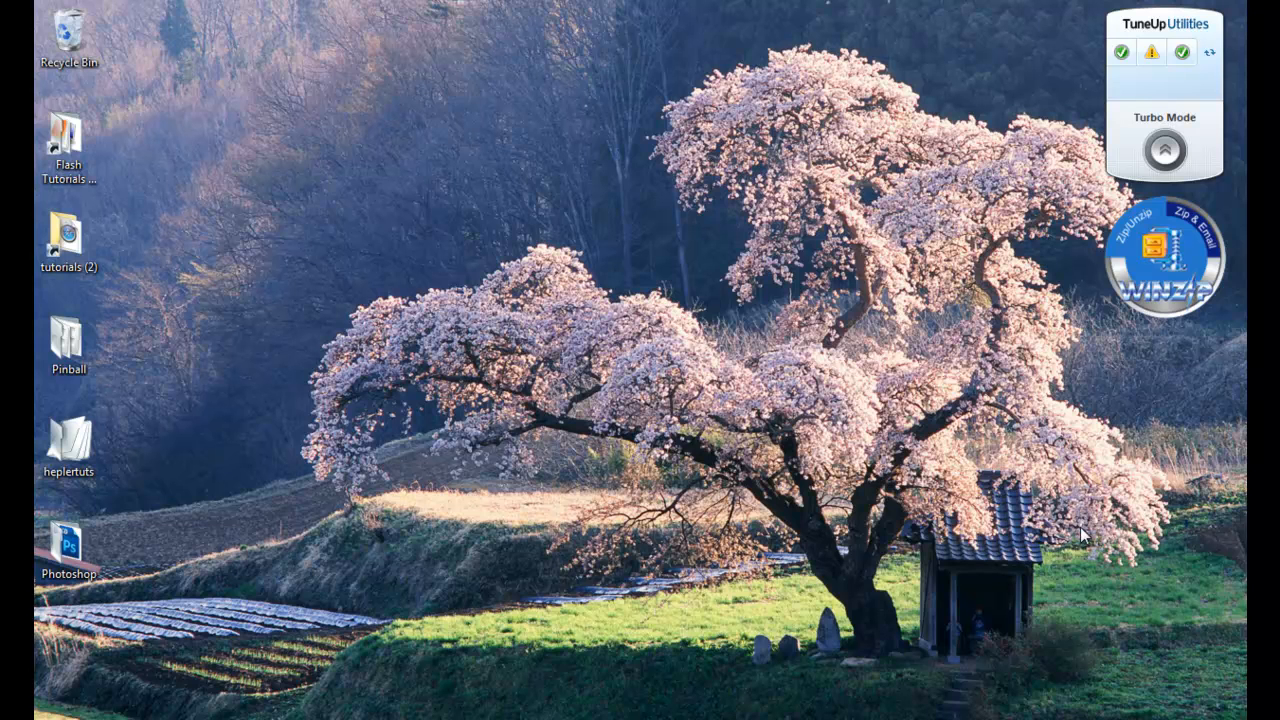
{"action": "mouse_move", "coordinate": [632, 398]}
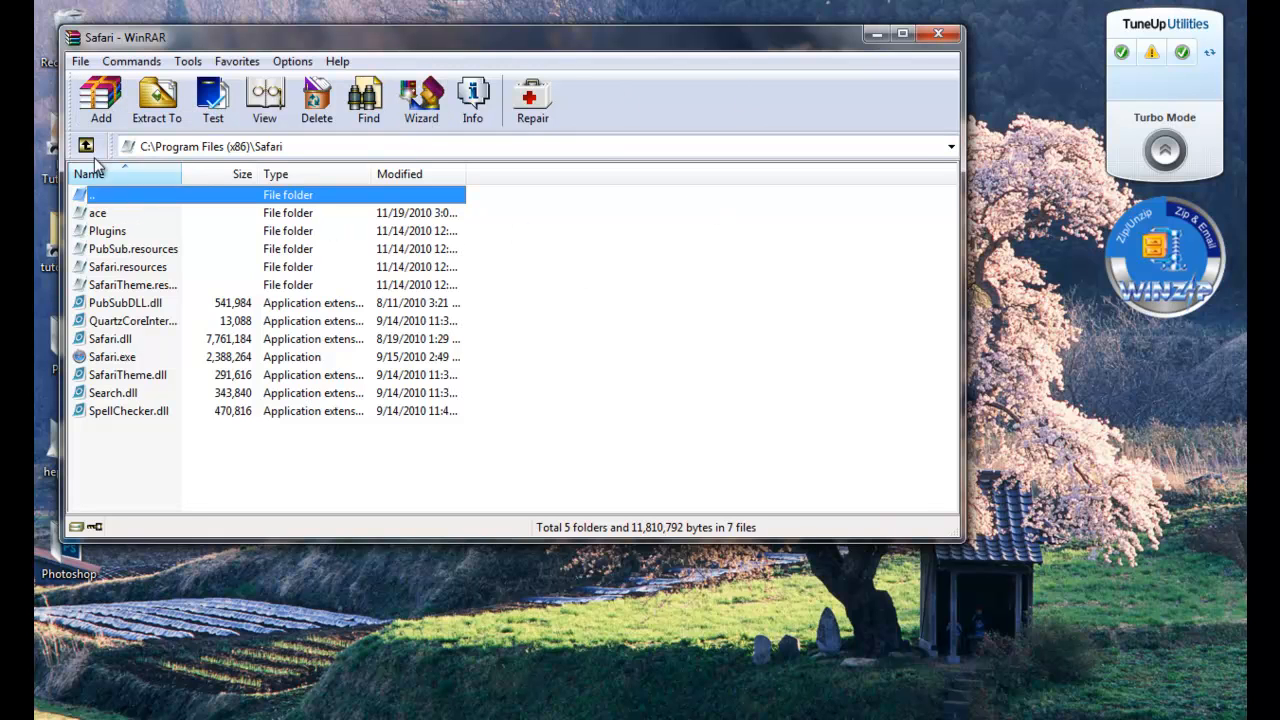
- Navigate WinRAR up to Computer and jump to the Desktop folder via the address bar
{"action": "left_click", "coordinate": [86, 146]}
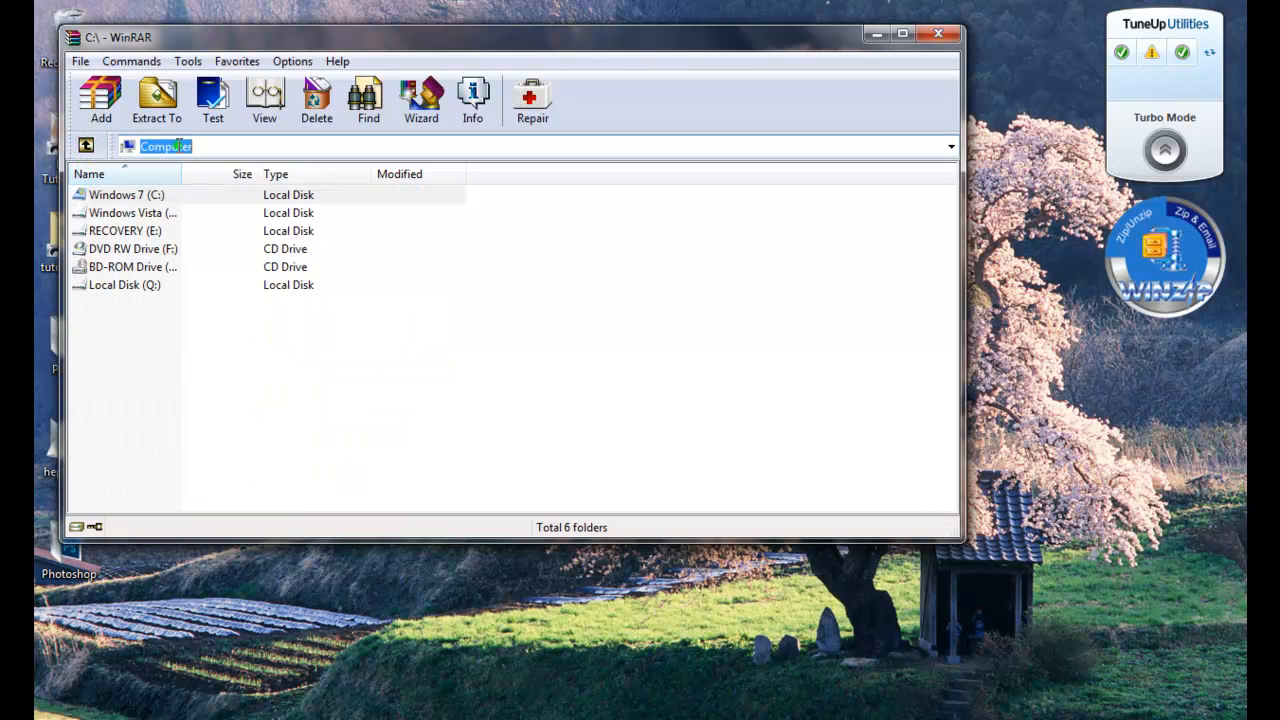
{"action": "type", "text": "des"}
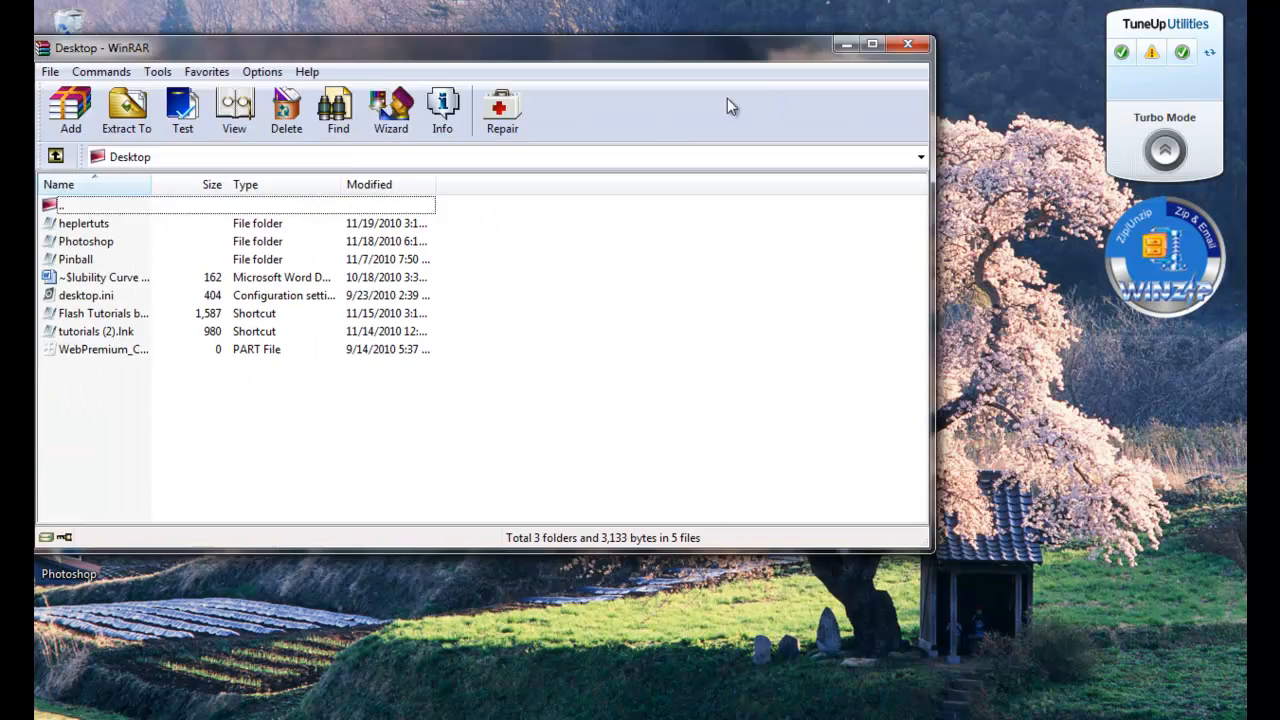
- Close WinRAR and bring up the desktop Photoshop folder's right-click archiving options
{"action": "left_click", "coordinate": [908, 44]}
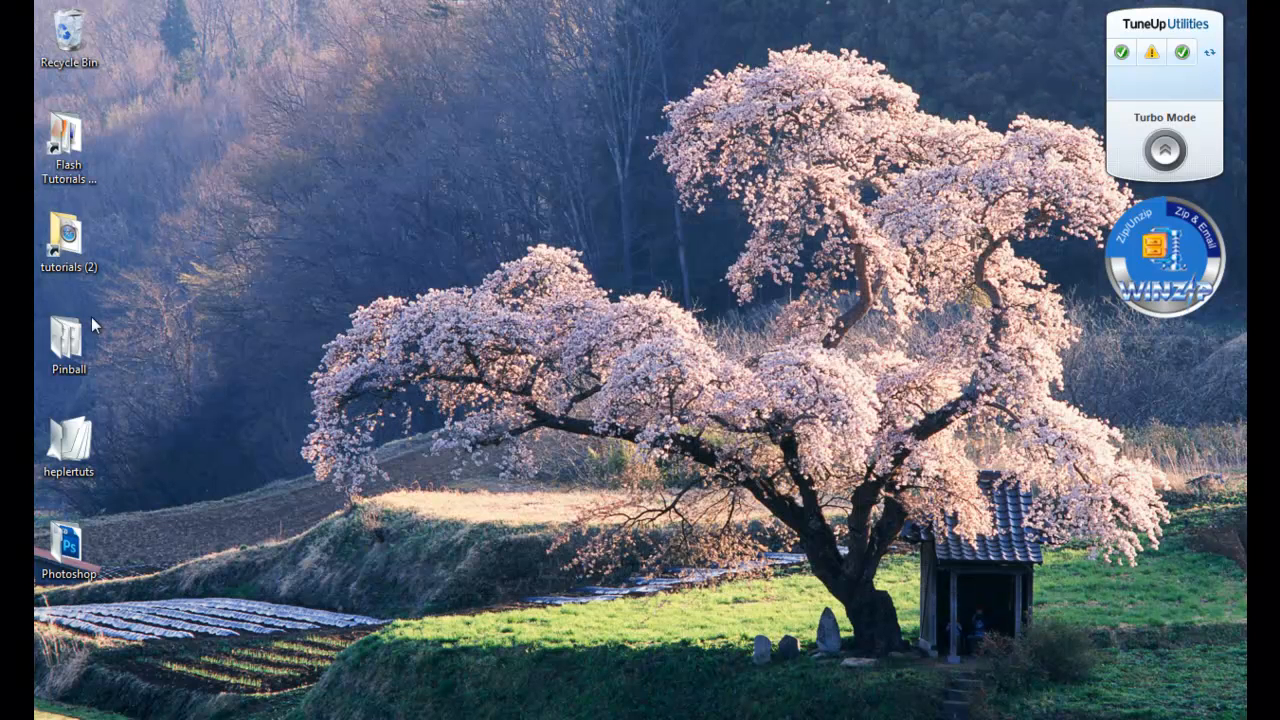
{"action": "left_click", "coordinate": [68, 336]}
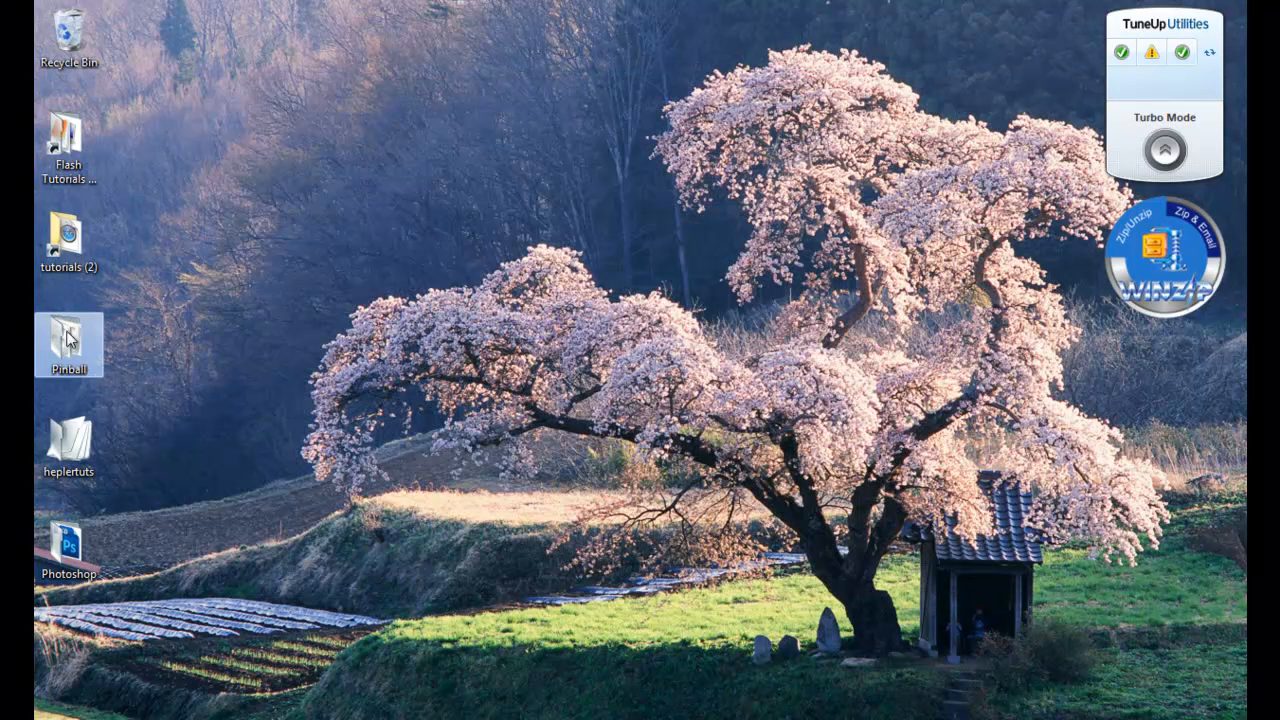
{"action": "left_click", "coordinate": [68, 544]}
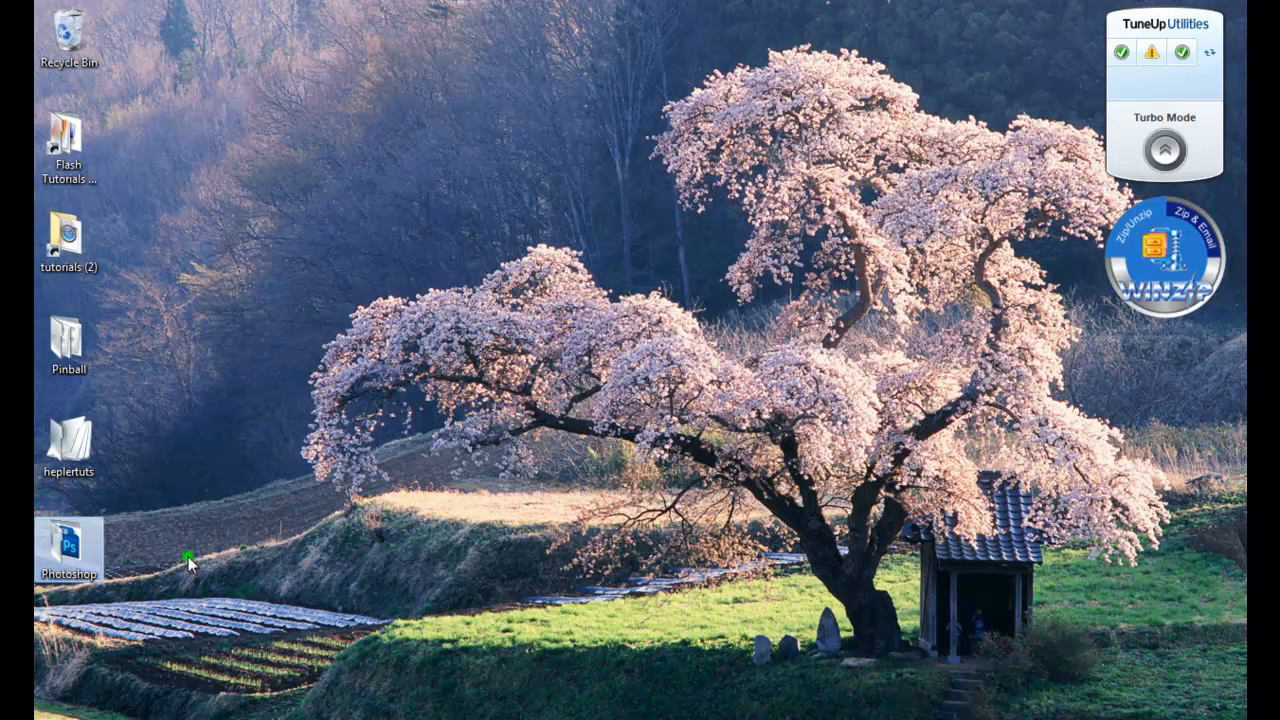
{"action": "left_click", "coordinate": [68, 544]}
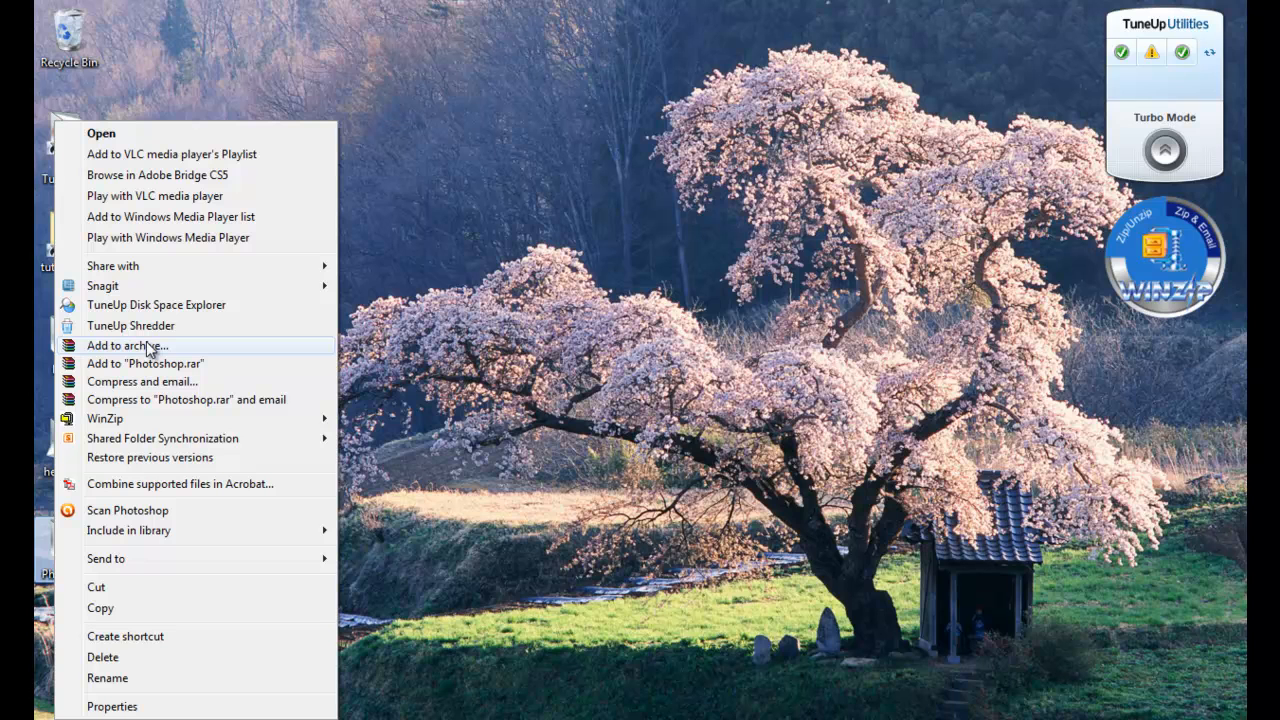
{"action": "mouse_move", "coordinate": [216, 352]}
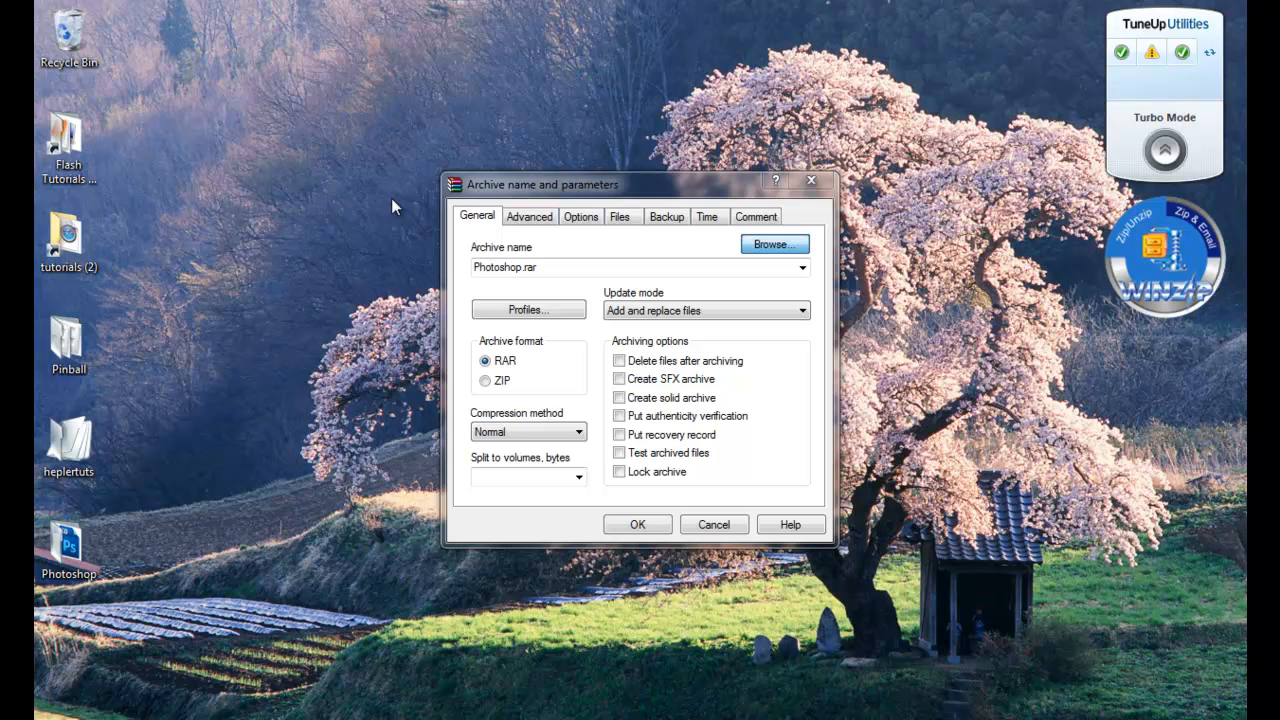
- Archive the Photoshop folder as tutorial_winrar.rar on the desktop
{"action": "left_click", "coordinate": [774, 244]}
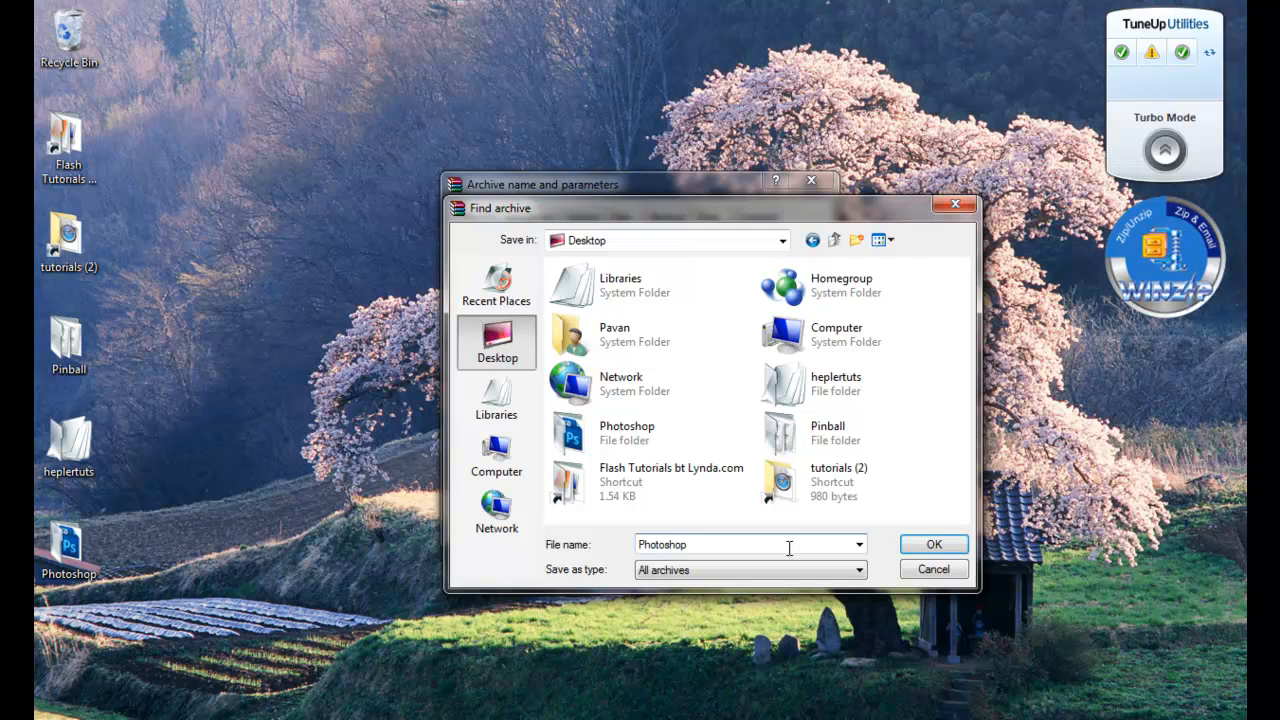
{"action": "key", "text": "ctrl+backspace"}
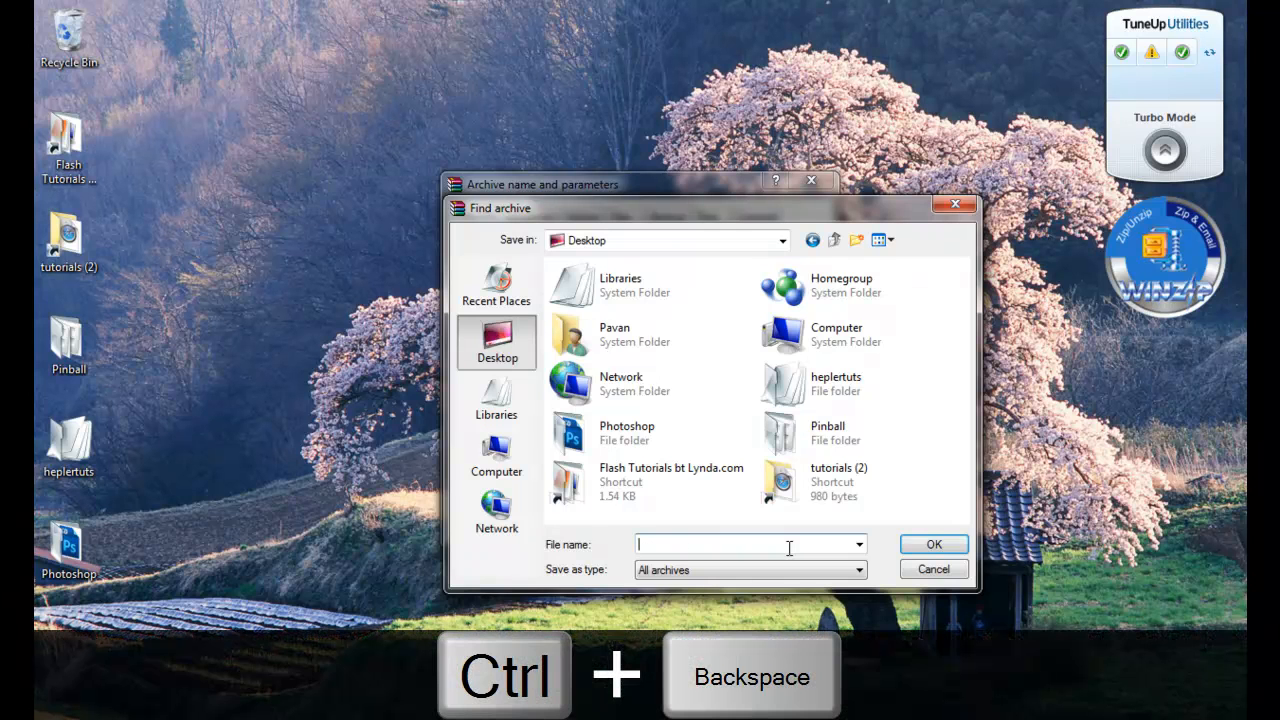
{"action": "type", "text": "tutorial_winrar"}
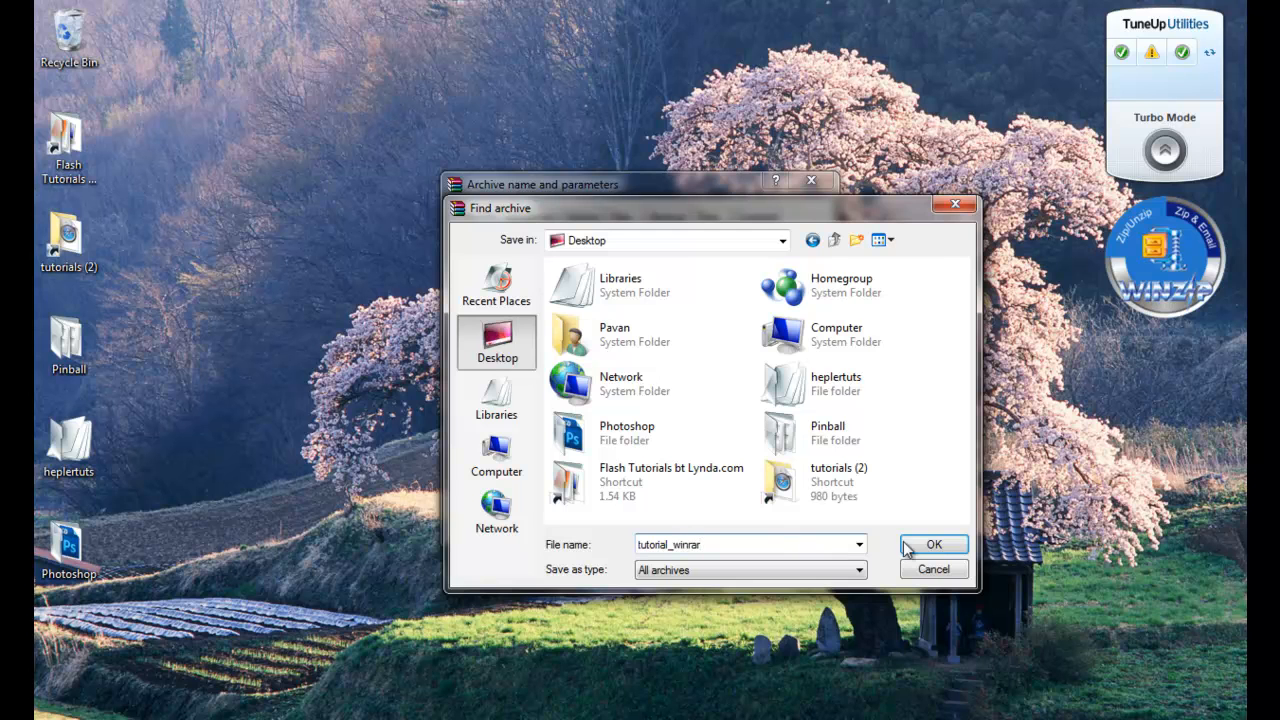
{"action": "left_click", "coordinate": [932, 544]}
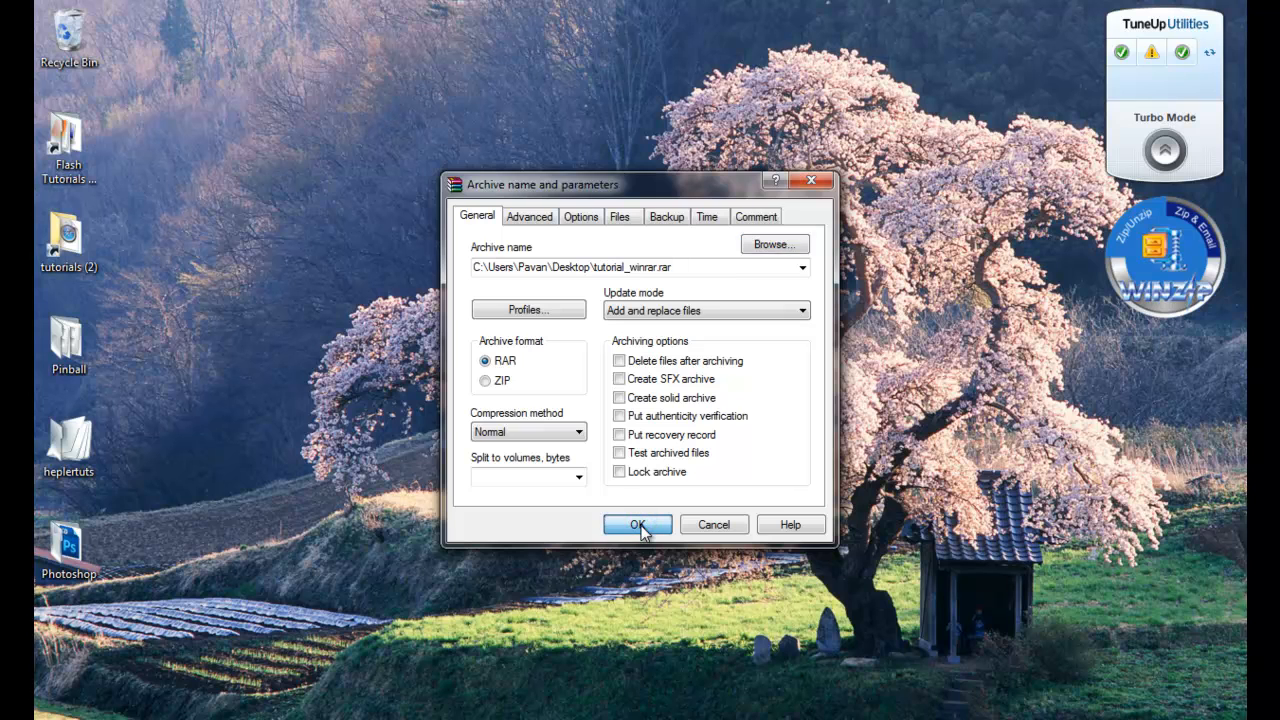
{"action": "left_click", "coordinate": [636, 524]}
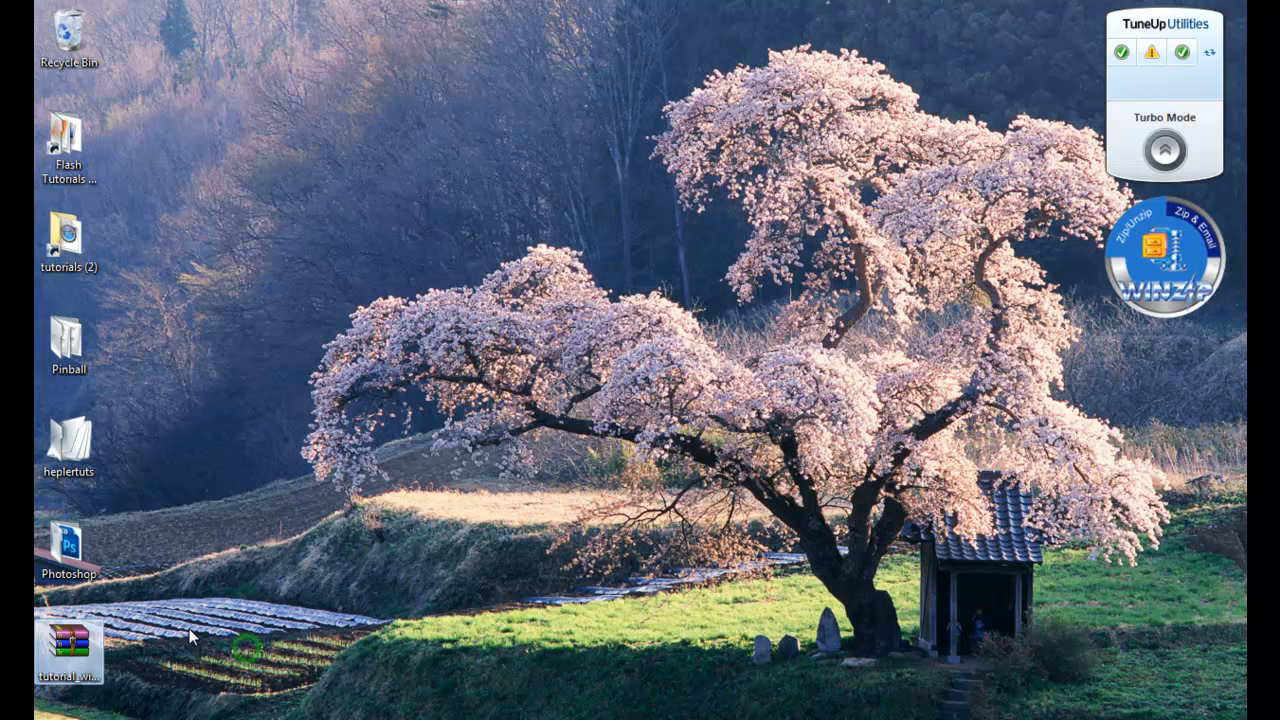
{"action": "left_click", "coordinate": [68, 650]}
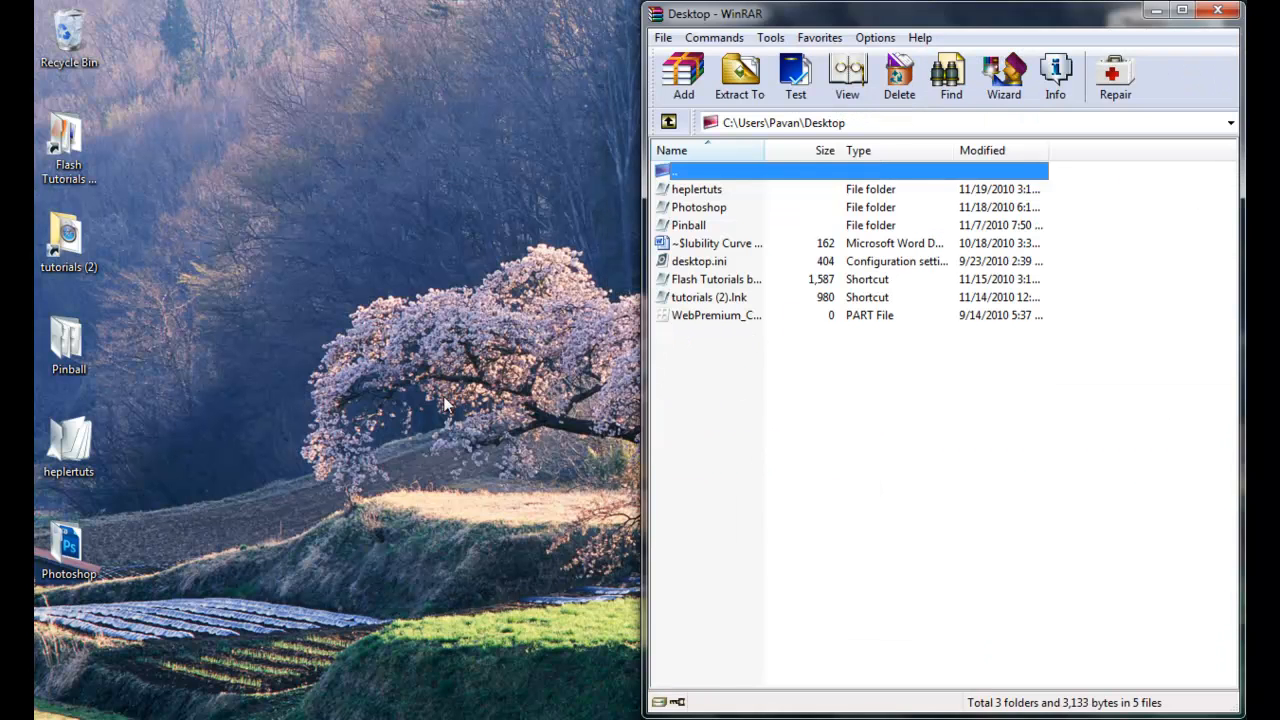
- Move WinRAR up from Desktop to the Computer drive list
{"action": "left_click", "coordinate": [668, 122]}
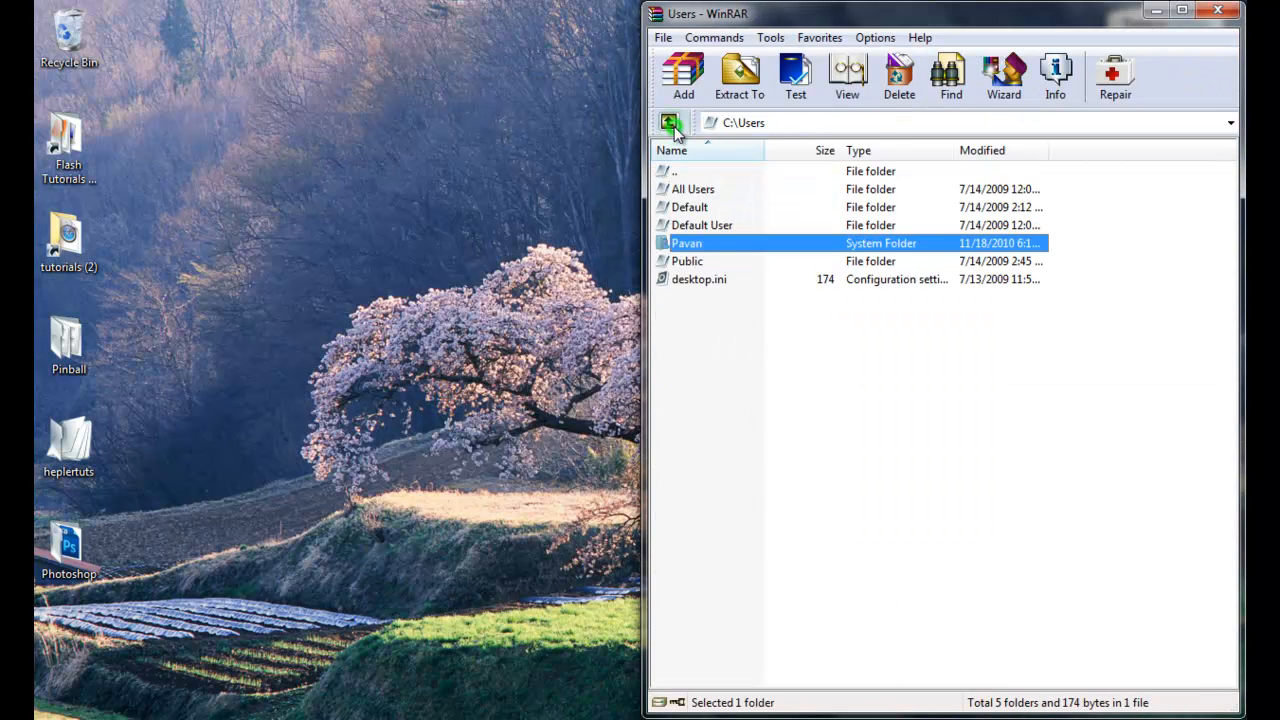
{"action": "mouse_move", "coordinate": [670, 122]}
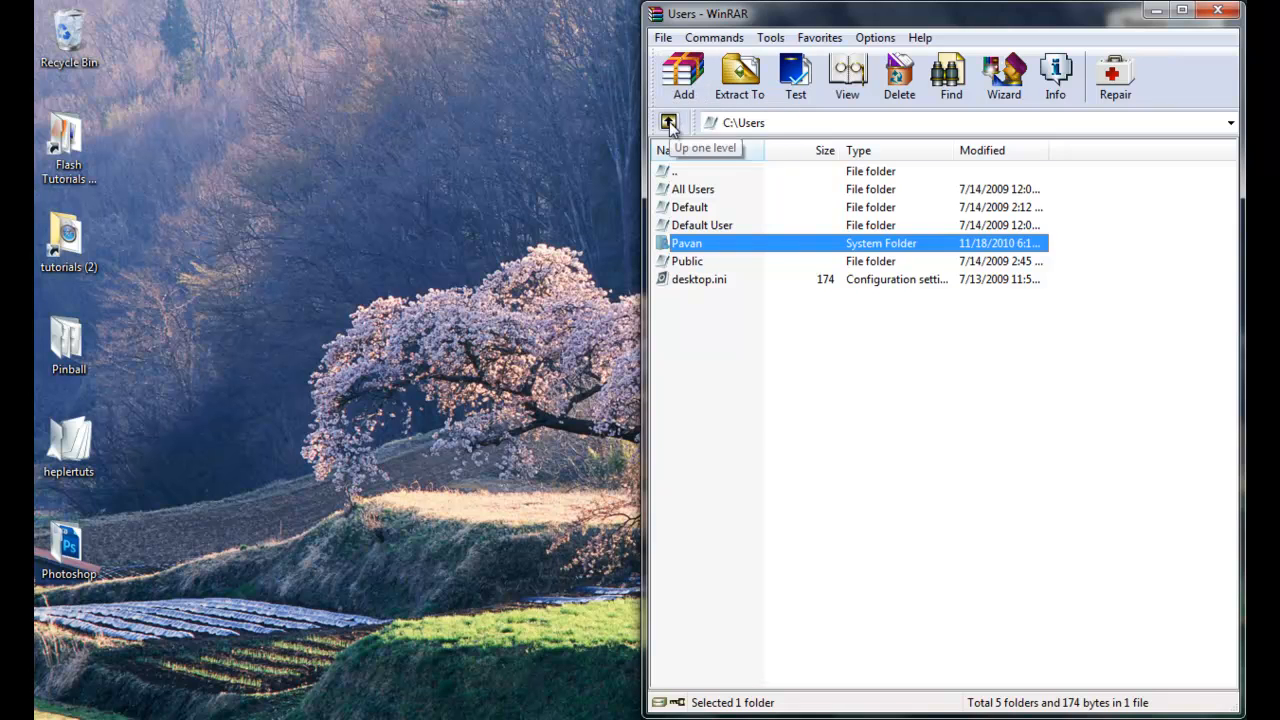
{"action": "left_click", "coordinate": [668, 122]}
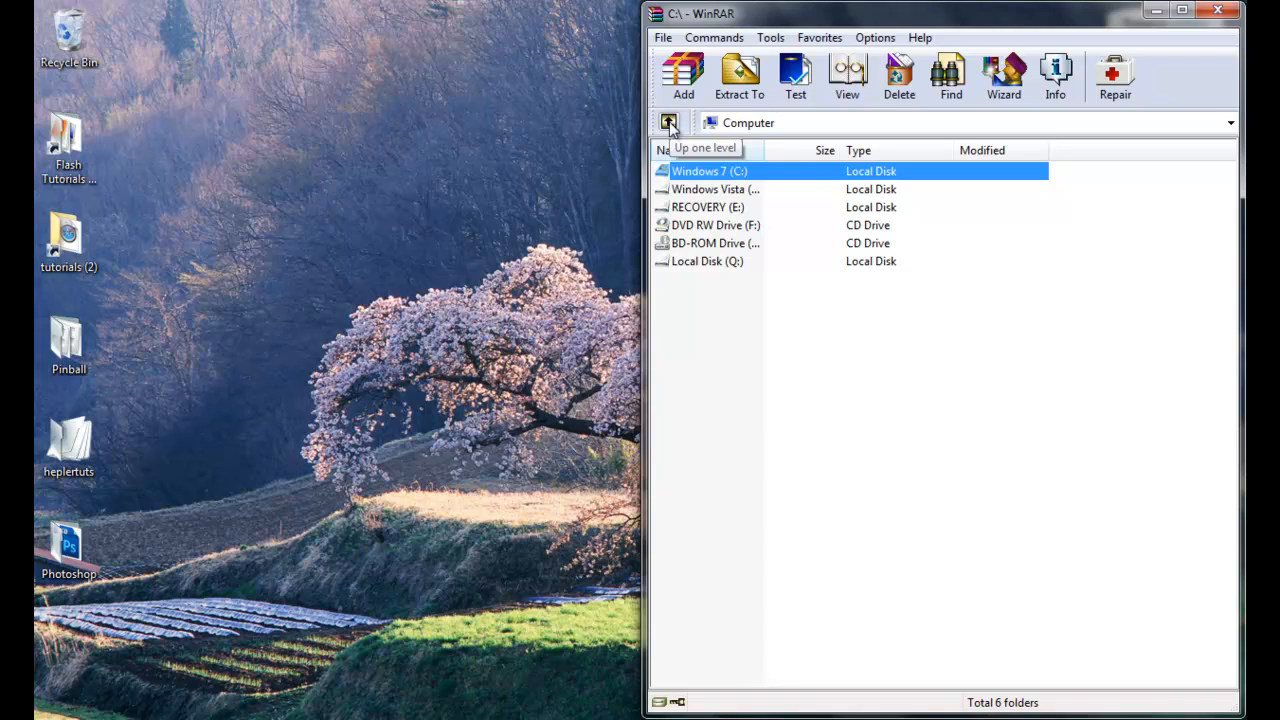
{"action": "mouse_move", "coordinate": [378, 472]}
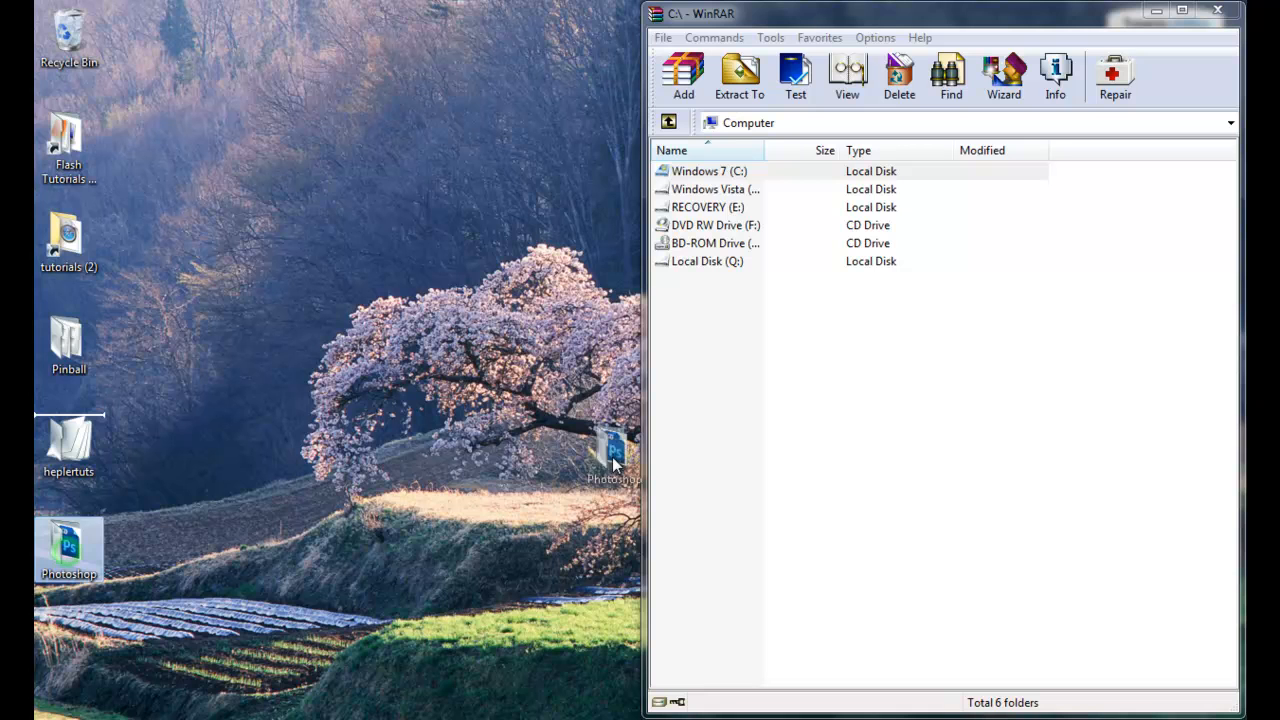
- Archive the Photoshop folder again as Tutorial_winrar.rar saved to the Desktop
{"action": "left_click", "coordinate": [684, 76]}
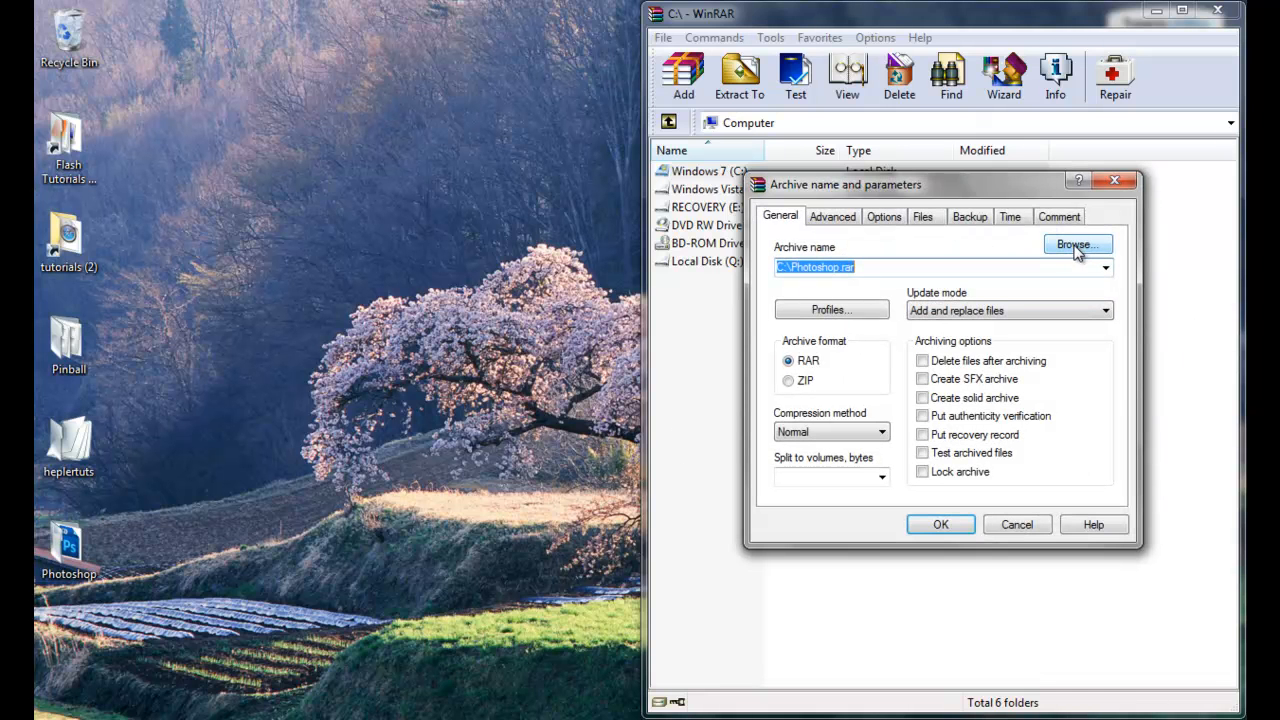
{"action": "left_click", "coordinate": [1076, 244]}
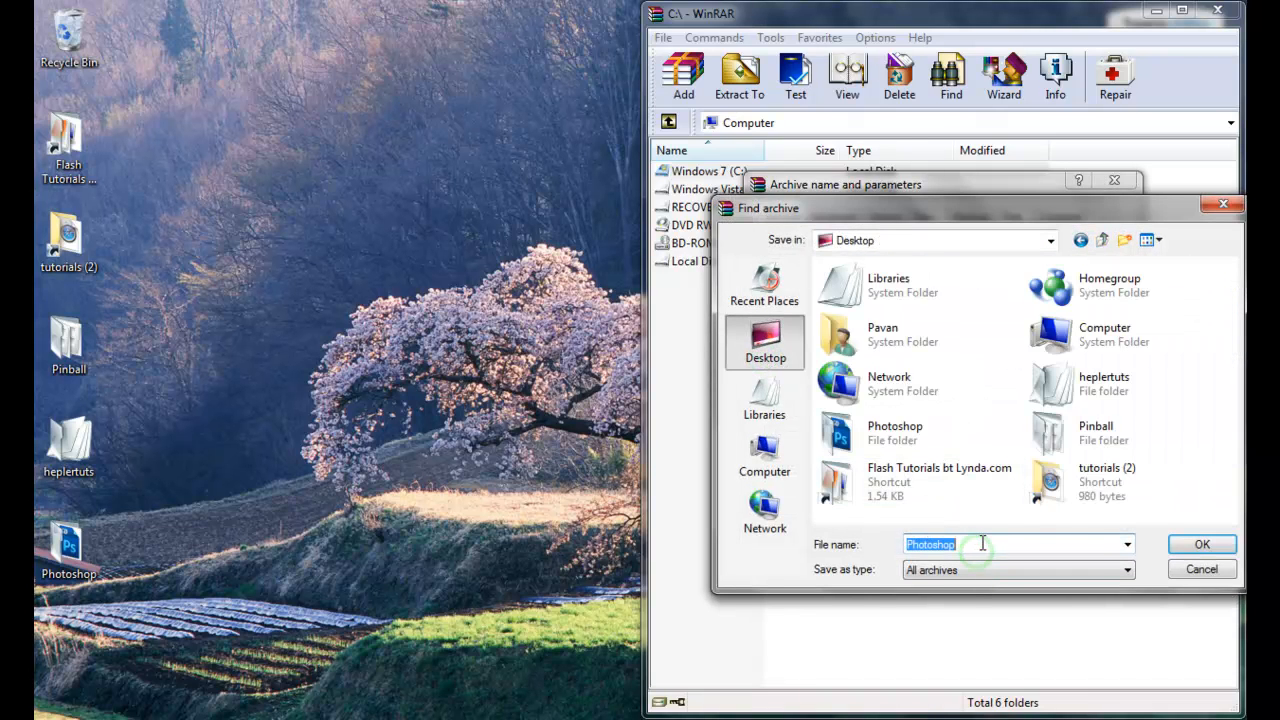
{"action": "type", "text": "Tutorial_wiz"}
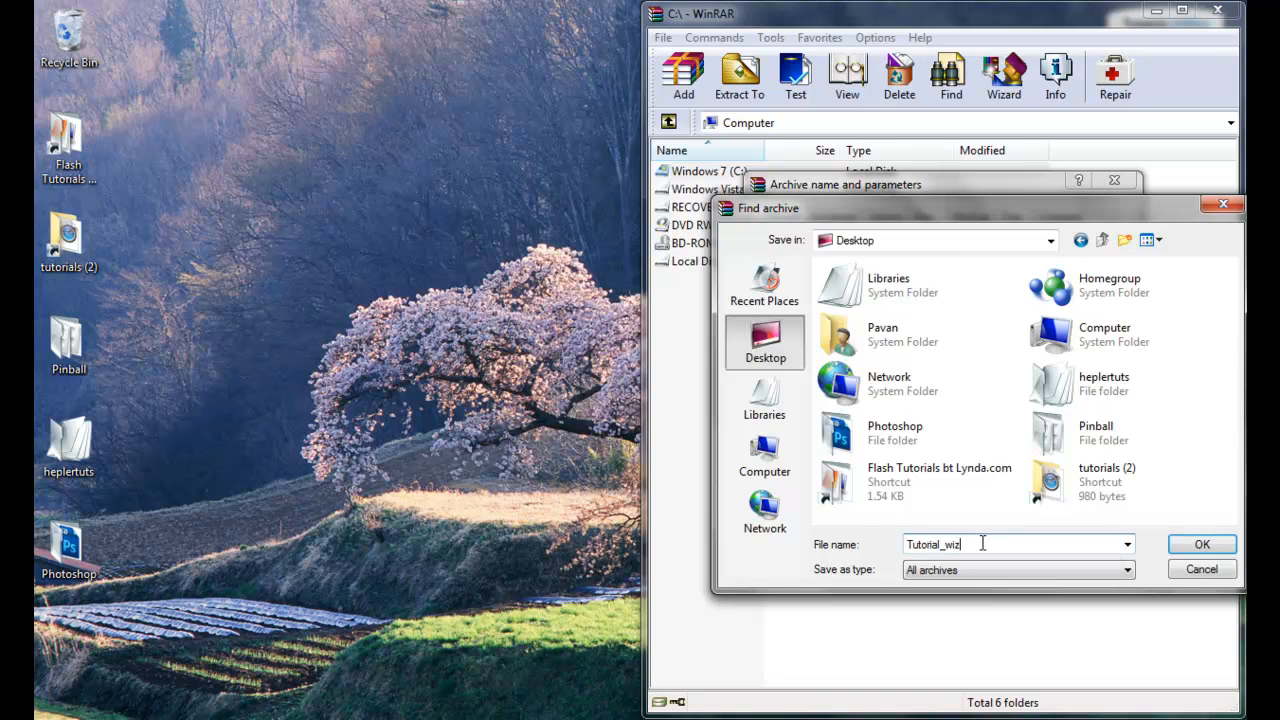
{"action": "key", "text": "BackSpace"}
{"action": "type", "text": "nrar"}
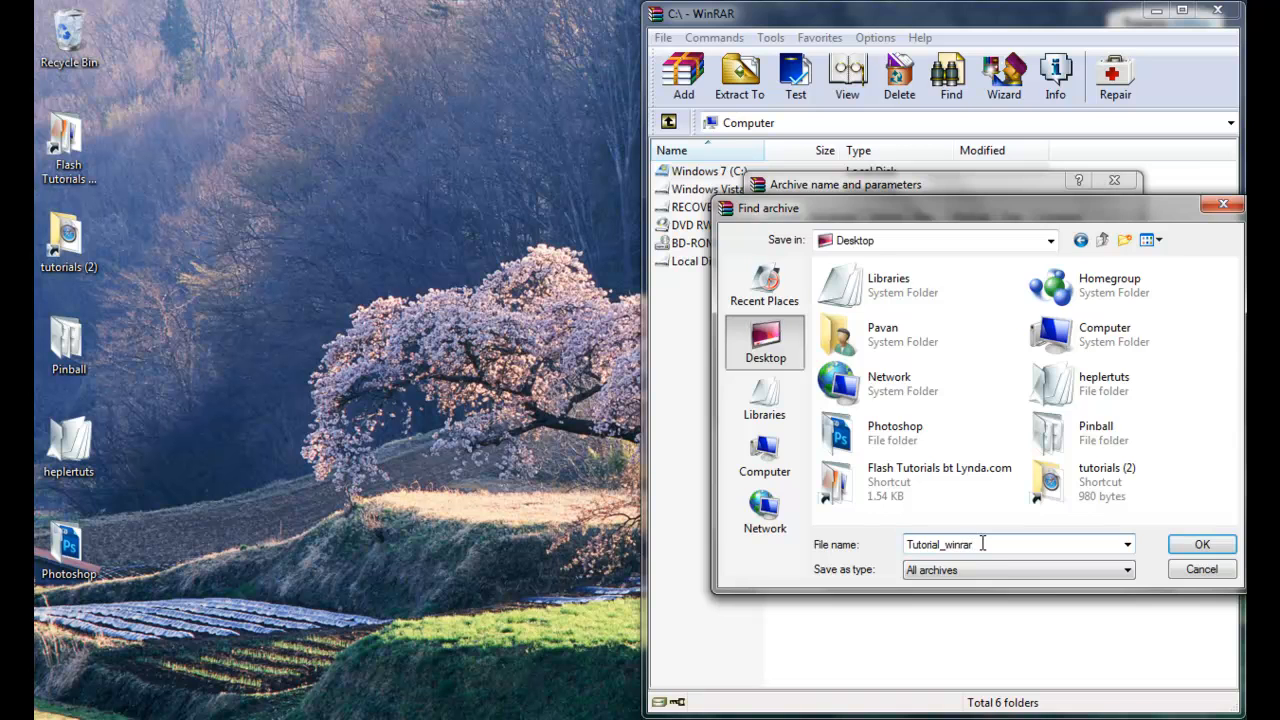
{"action": "left_click", "coordinate": [1200, 544]}
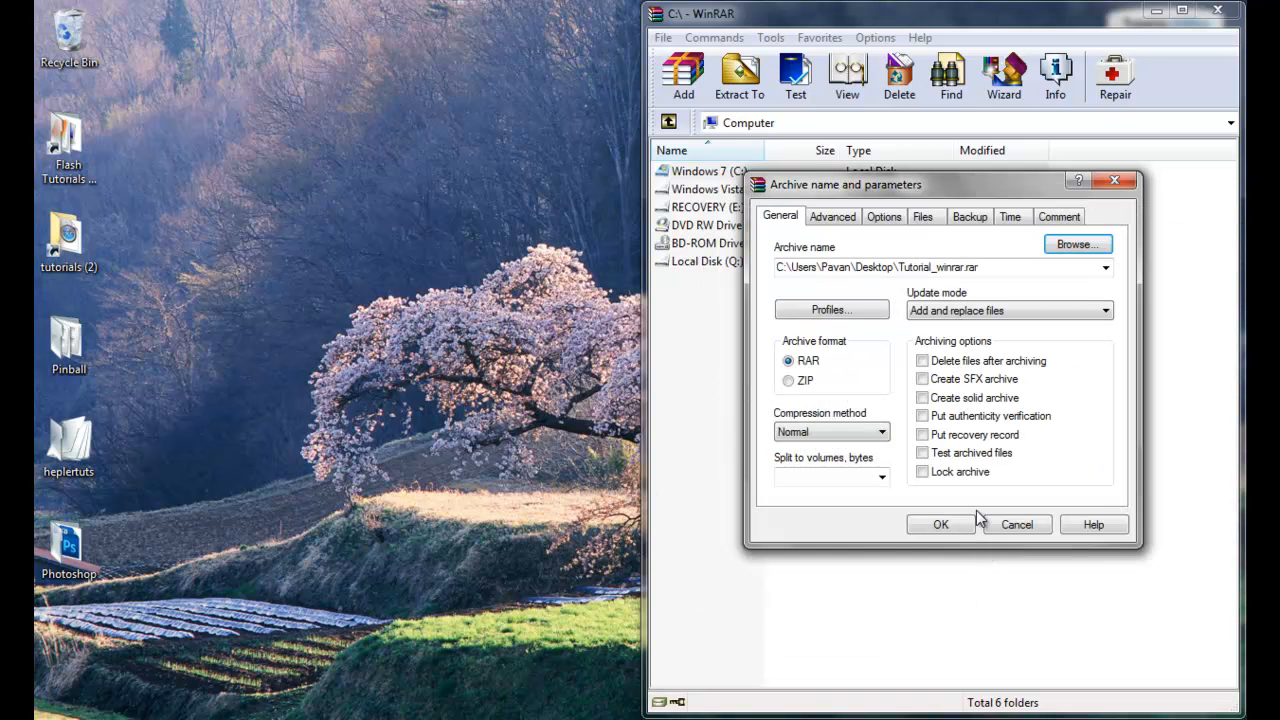
{"action": "left_click", "coordinate": [940, 524]}
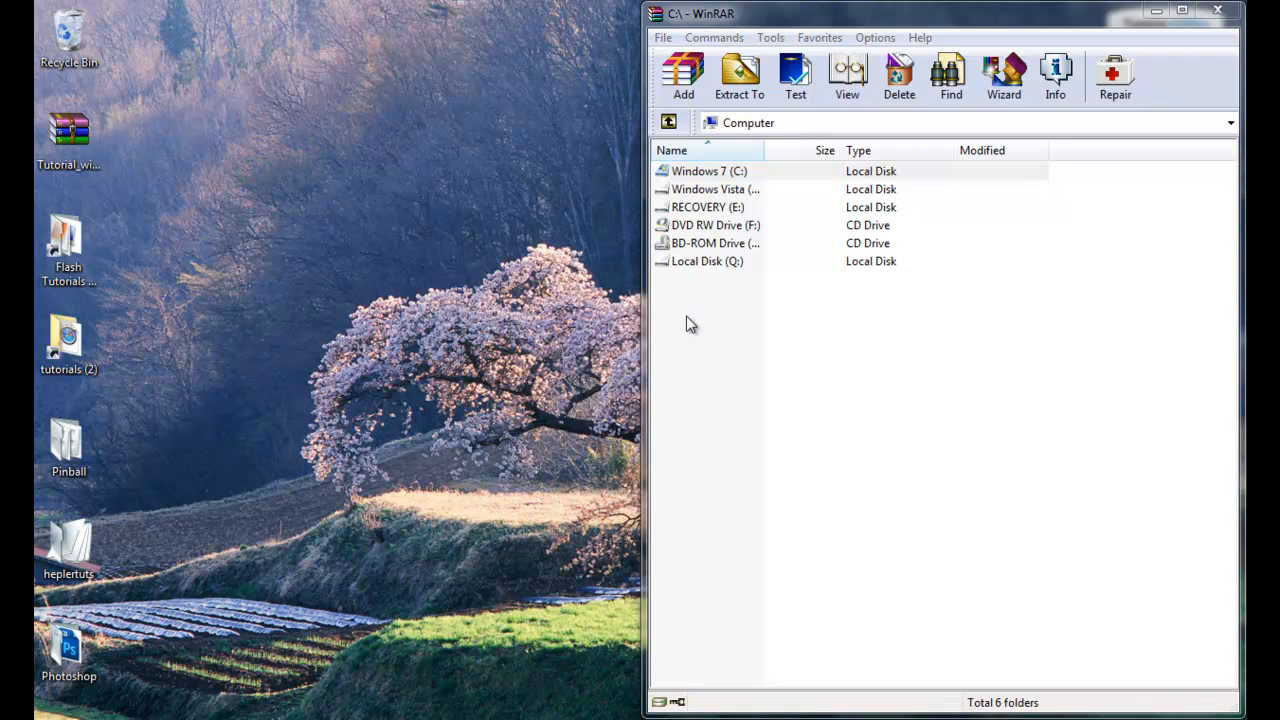
{"action": "mouse_move", "coordinate": [464, 328]}
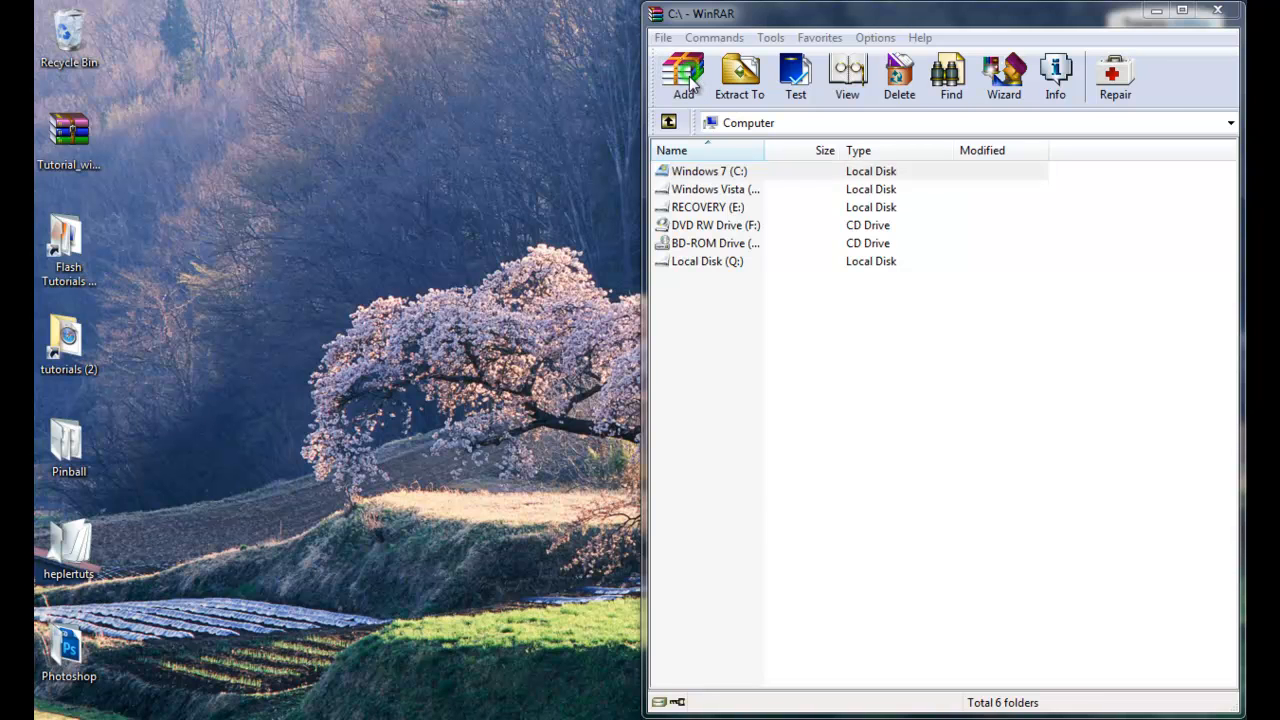
- Start a new archive and dismiss the save-location chooser without changes
{"action": "left_click", "coordinate": [684, 76]}
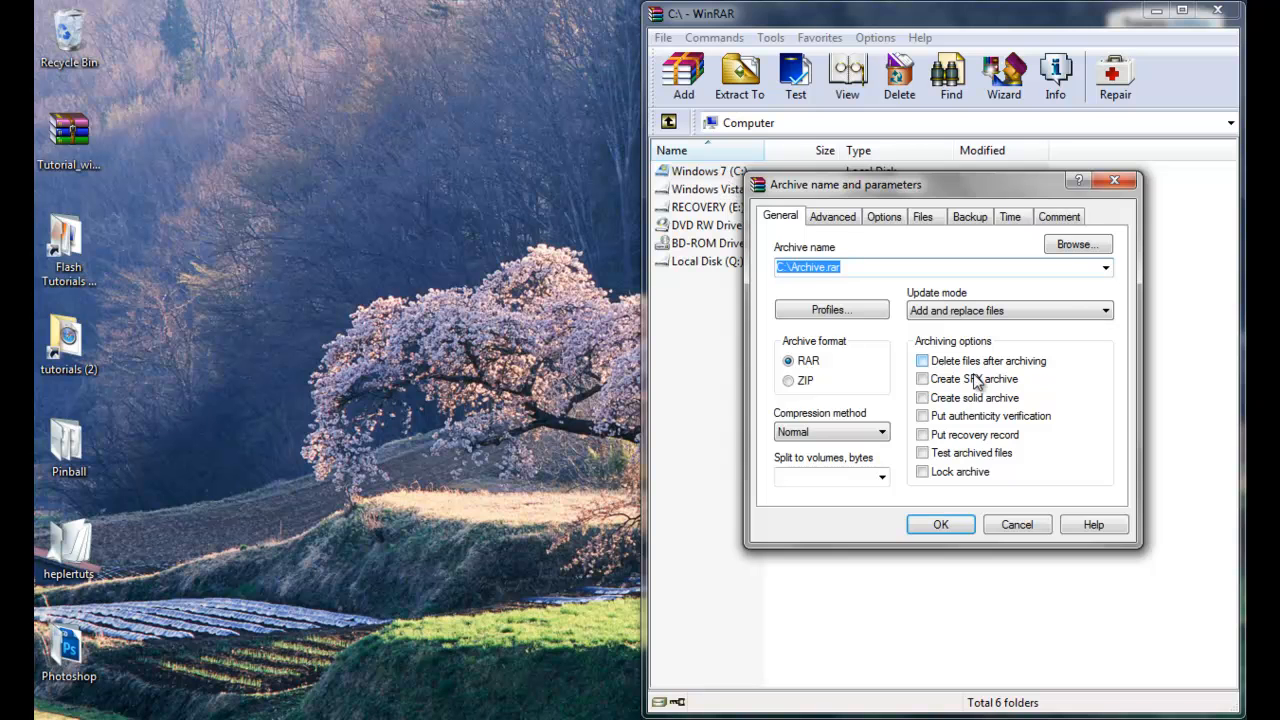
{"action": "left_click", "coordinate": [1076, 244]}
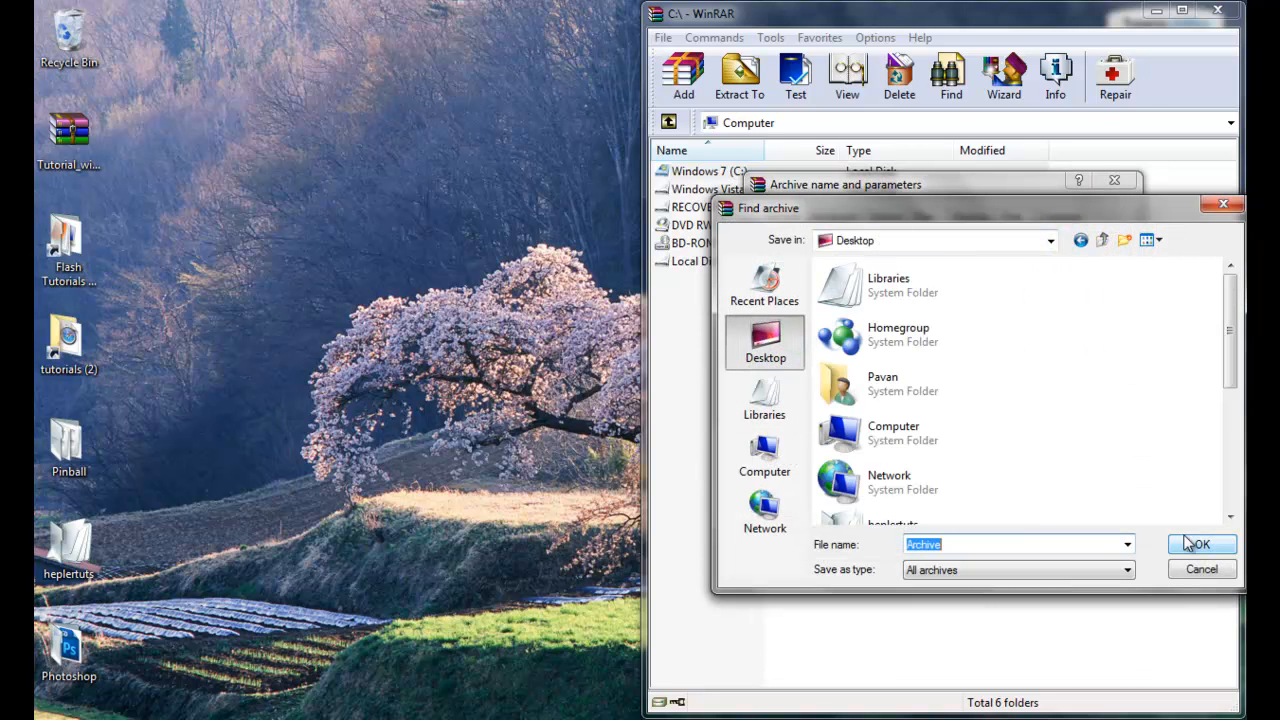
{"action": "left_click", "coordinate": [1200, 544]}
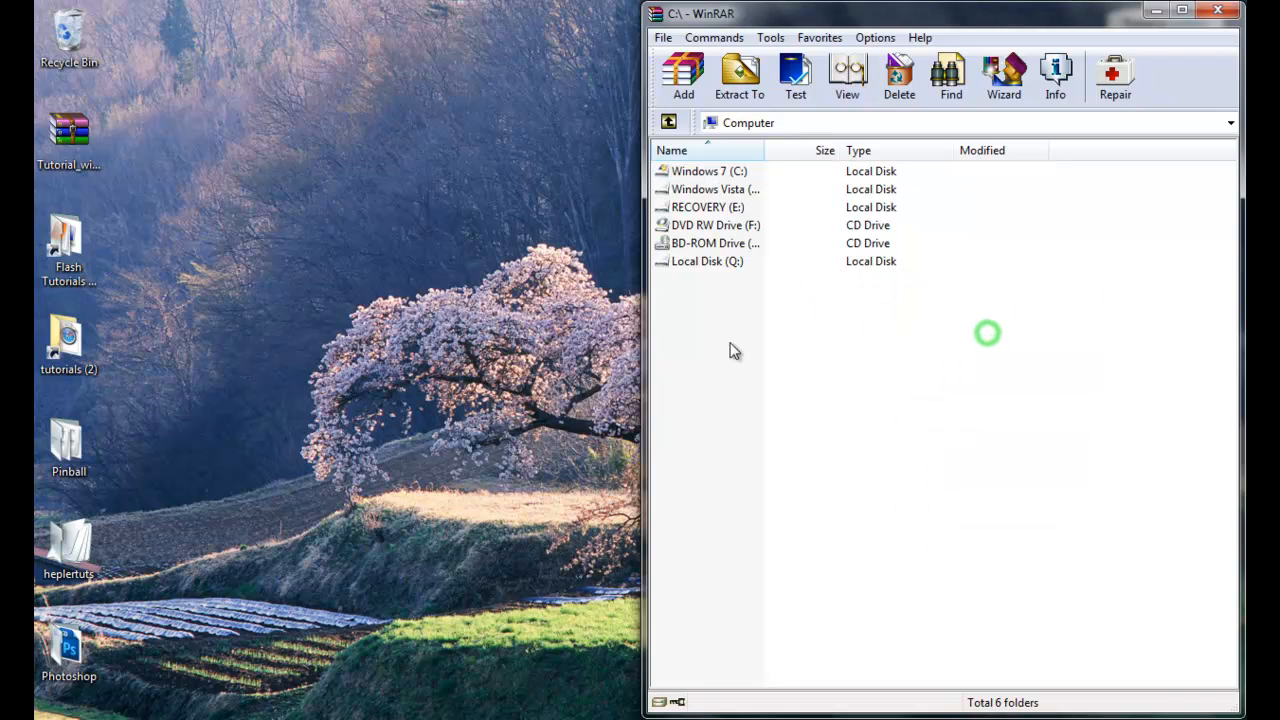
- Delete Tutorial_winrar.rar from the desktop to the Recycle Bin
{"action": "left_click", "coordinate": [68, 136]}
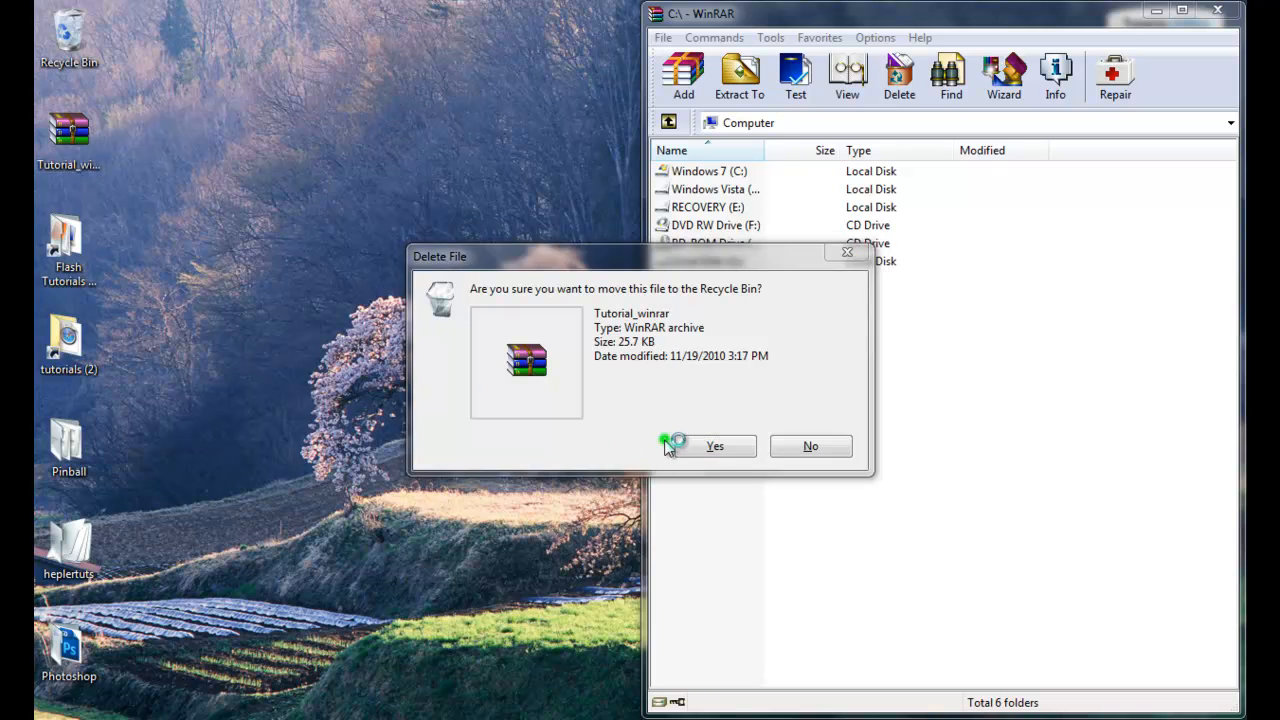
{"action": "left_click", "coordinate": [716, 446]}
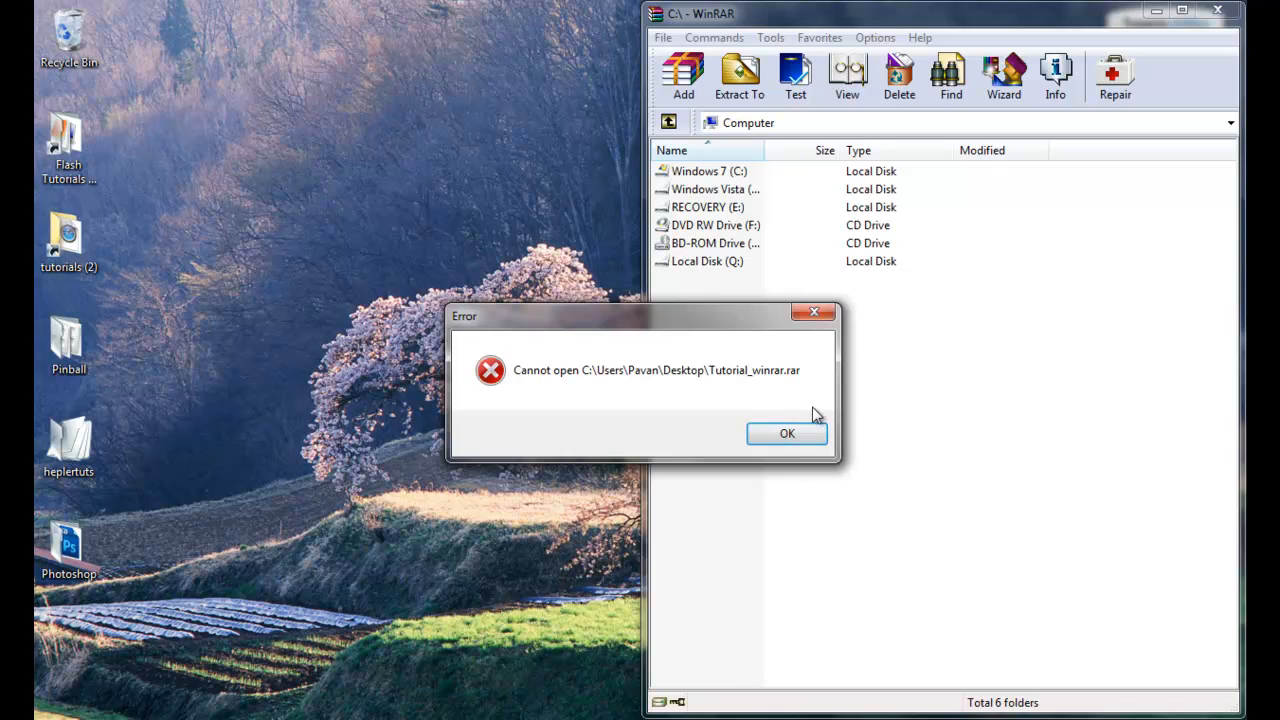
- Dismiss the cannot-open error and browse WinRAR back to the Desktop folder
{"action": "left_click", "coordinate": [786, 432]}
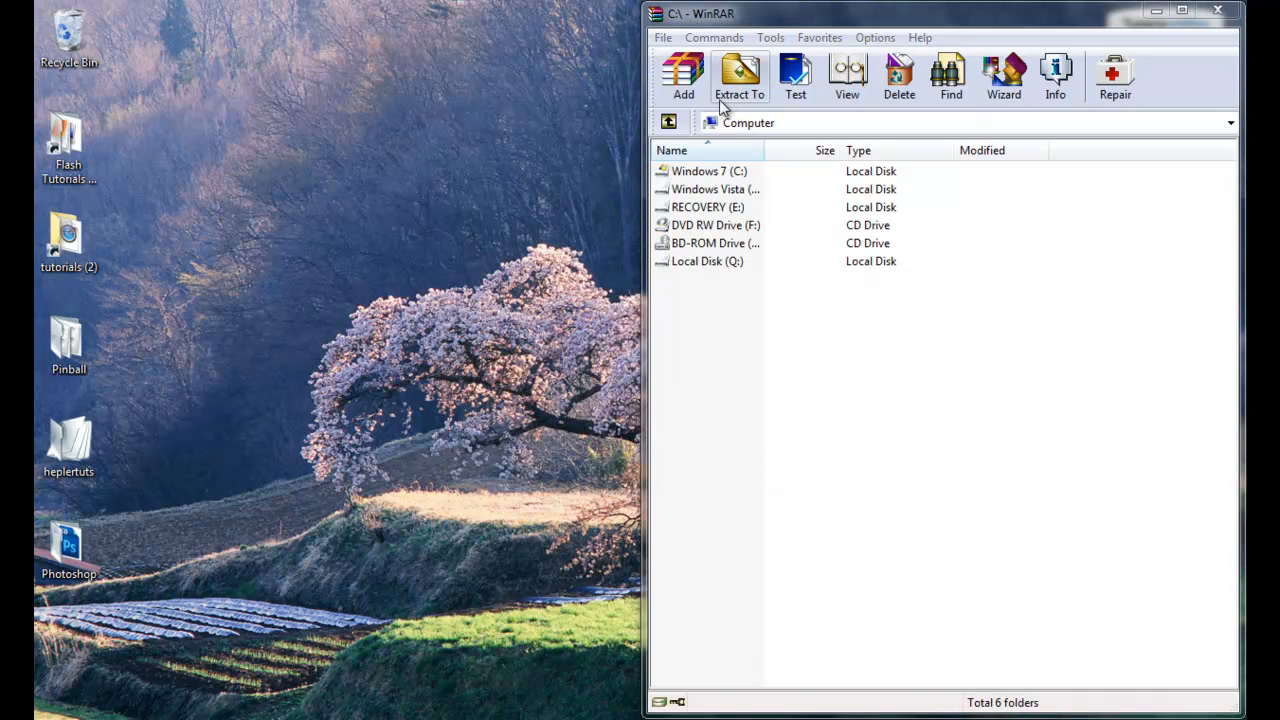
{"action": "type", "text": "desk"}
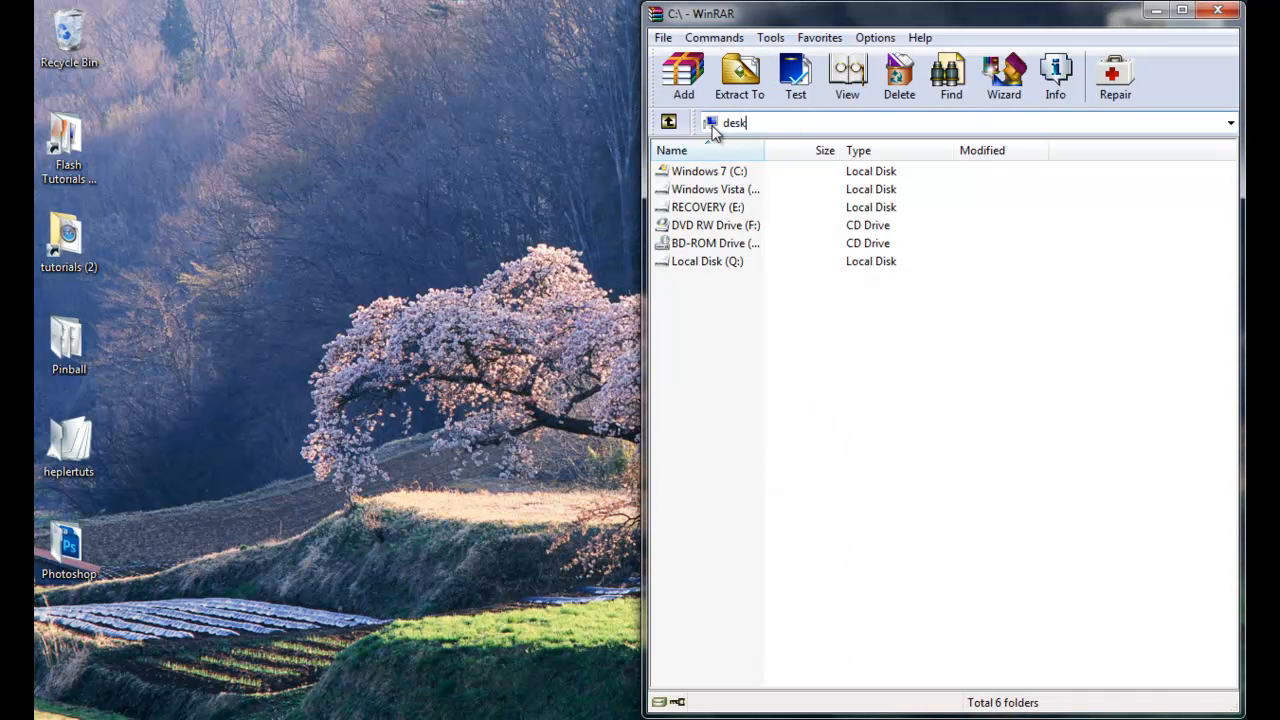
{"action": "key", "text": "Enter"}
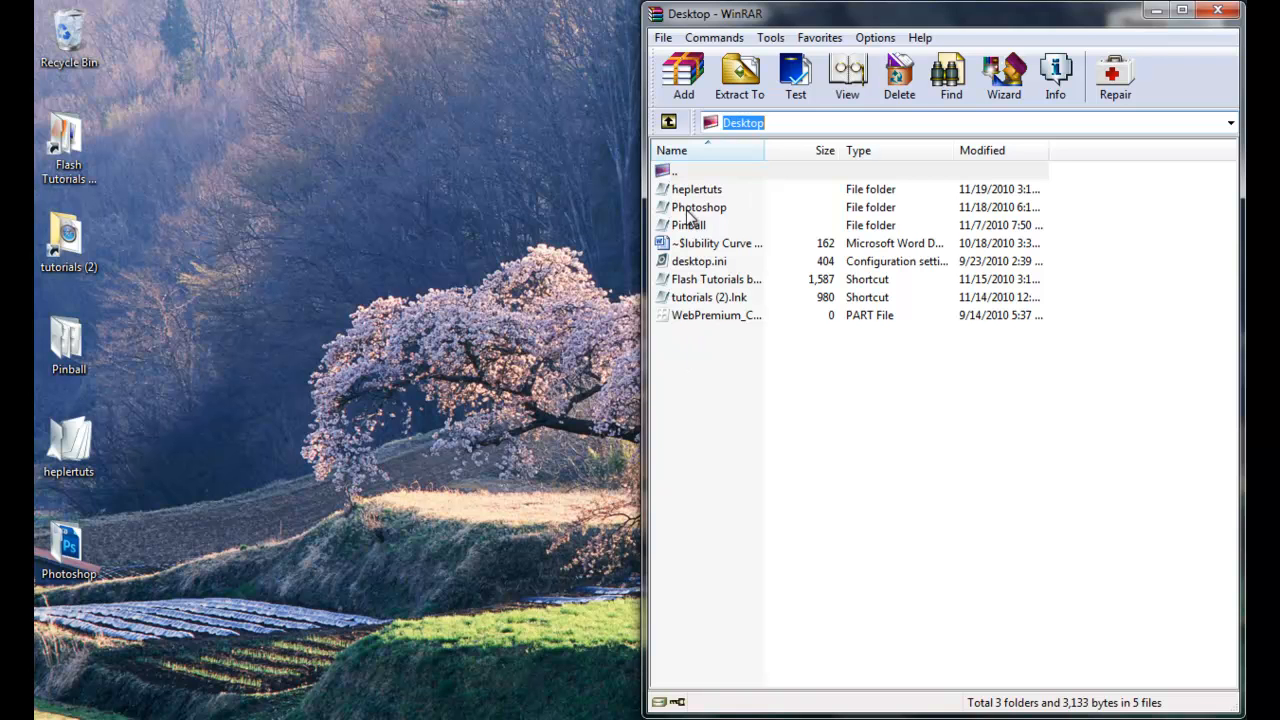
- Prepare archiving the Photoshop folder as Photoshop.rar on the desktop in RAR format
{"action": "left_click", "coordinate": [684, 76]}
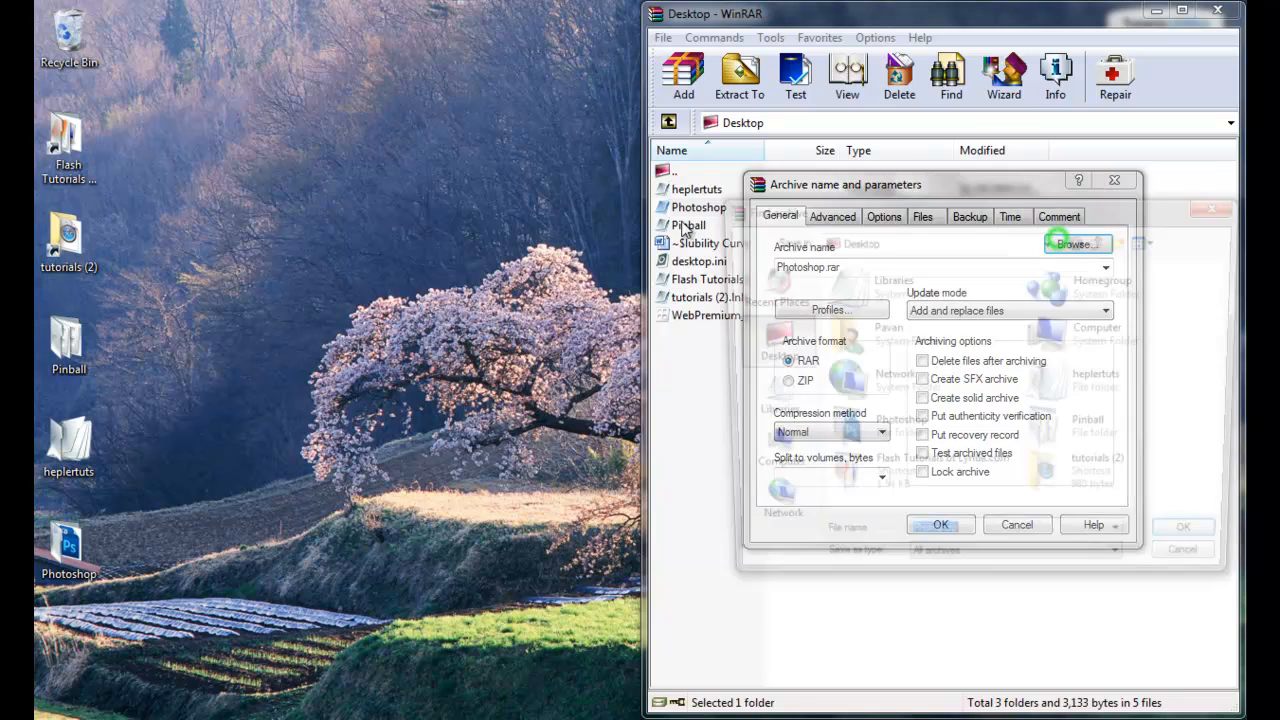
{"action": "left_click", "coordinate": [1076, 244]}
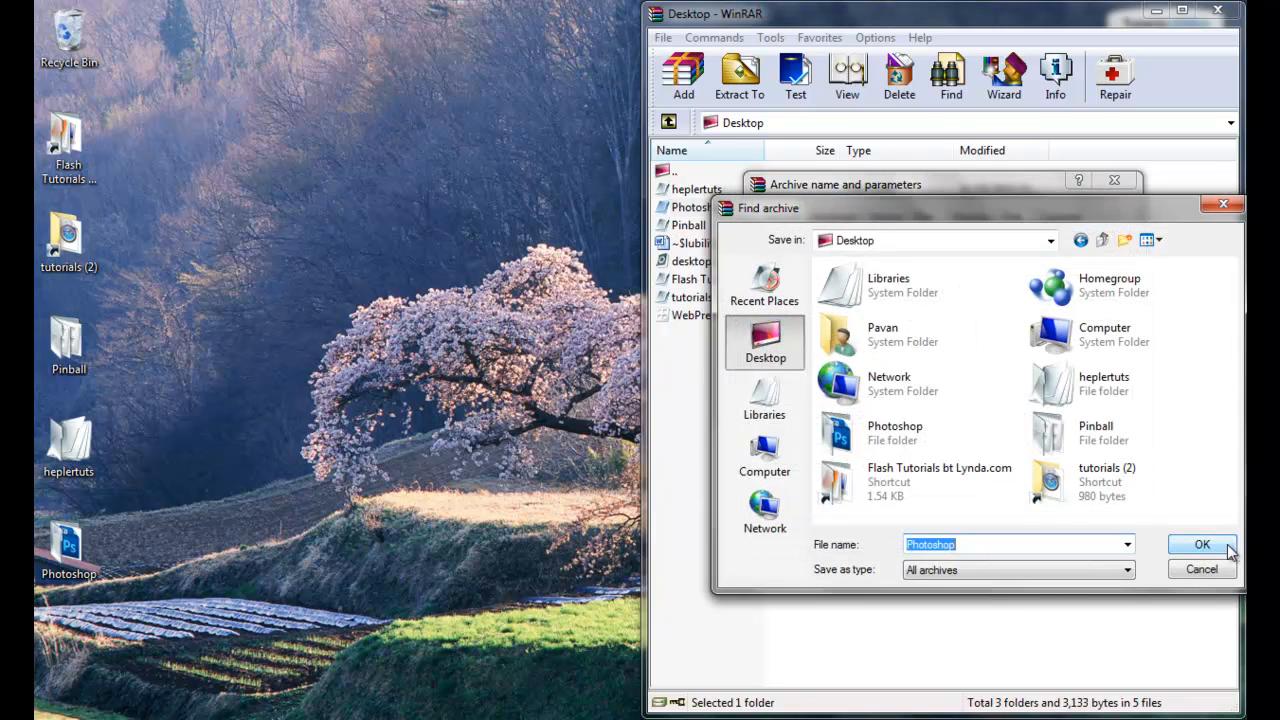
{"action": "left_click", "coordinate": [1200, 544]}
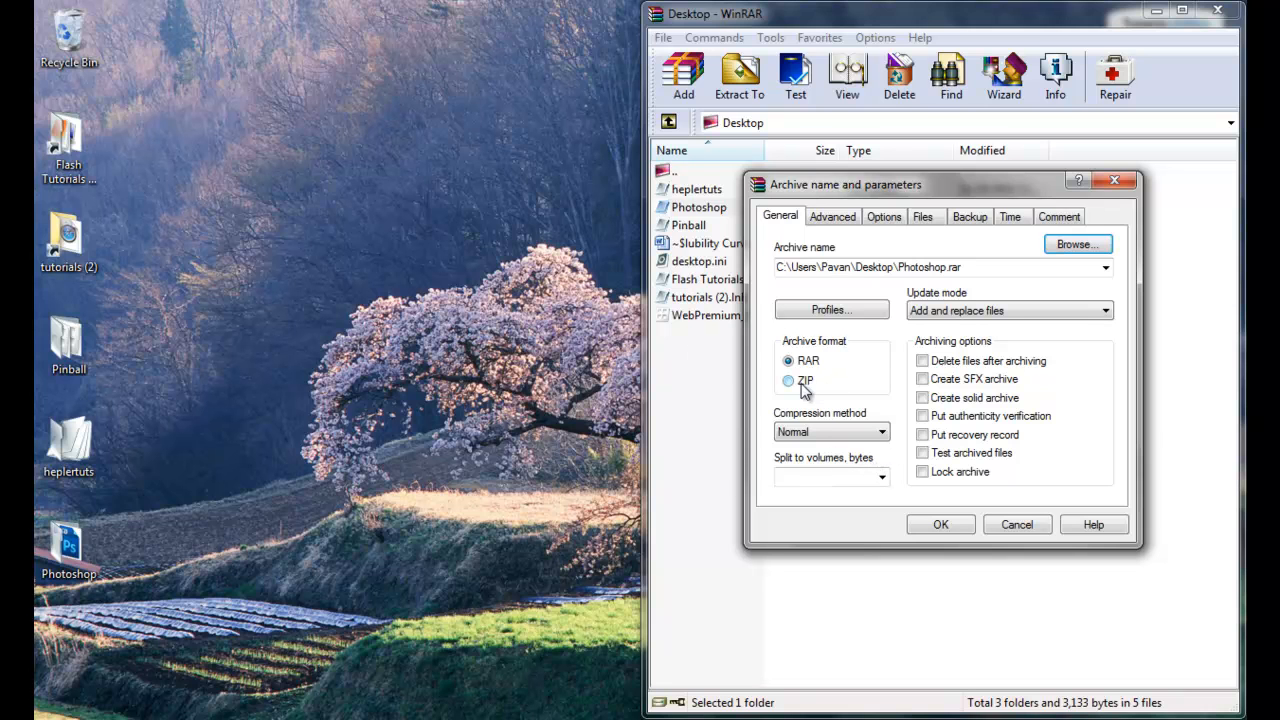
{"action": "left_click", "coordinate": [788, 360]}
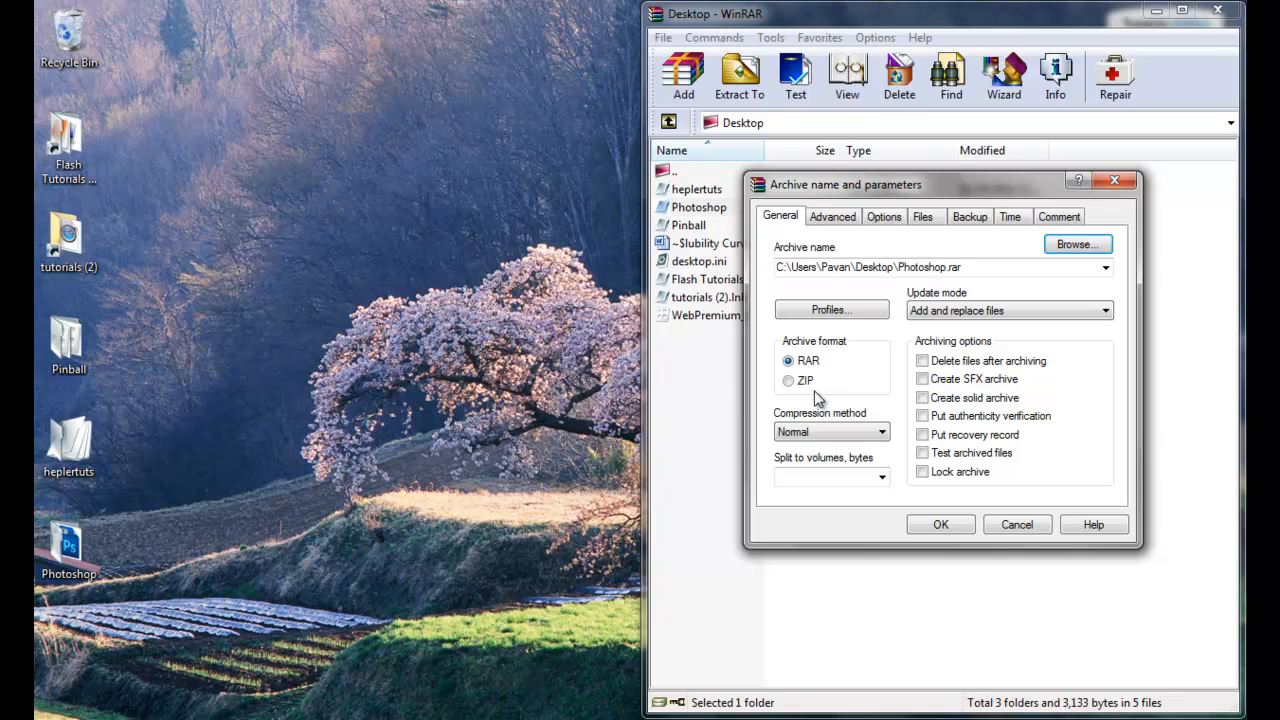
{"action": "mouse_move", "coordinate": [828, 384]}
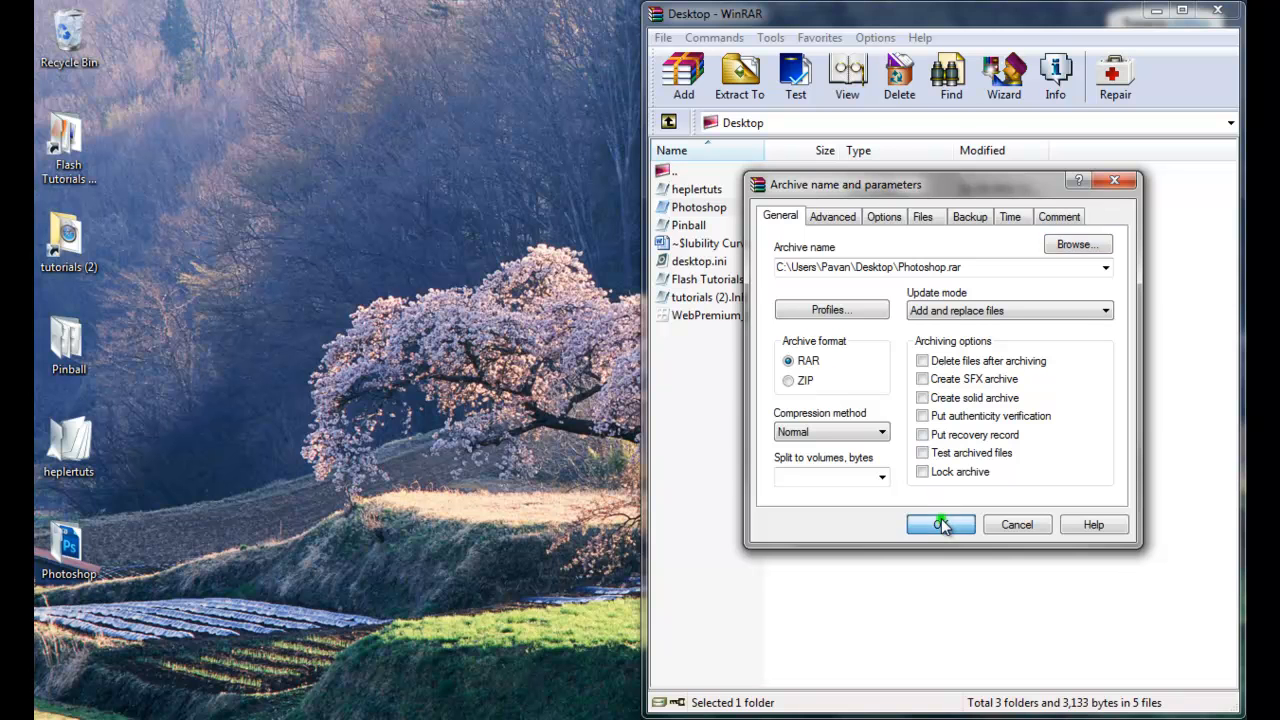
- Create Photoshop.rar, view its contents in WinRAR, then close the archive window
{"action": "left_click", "coordinate": [940, 524]}
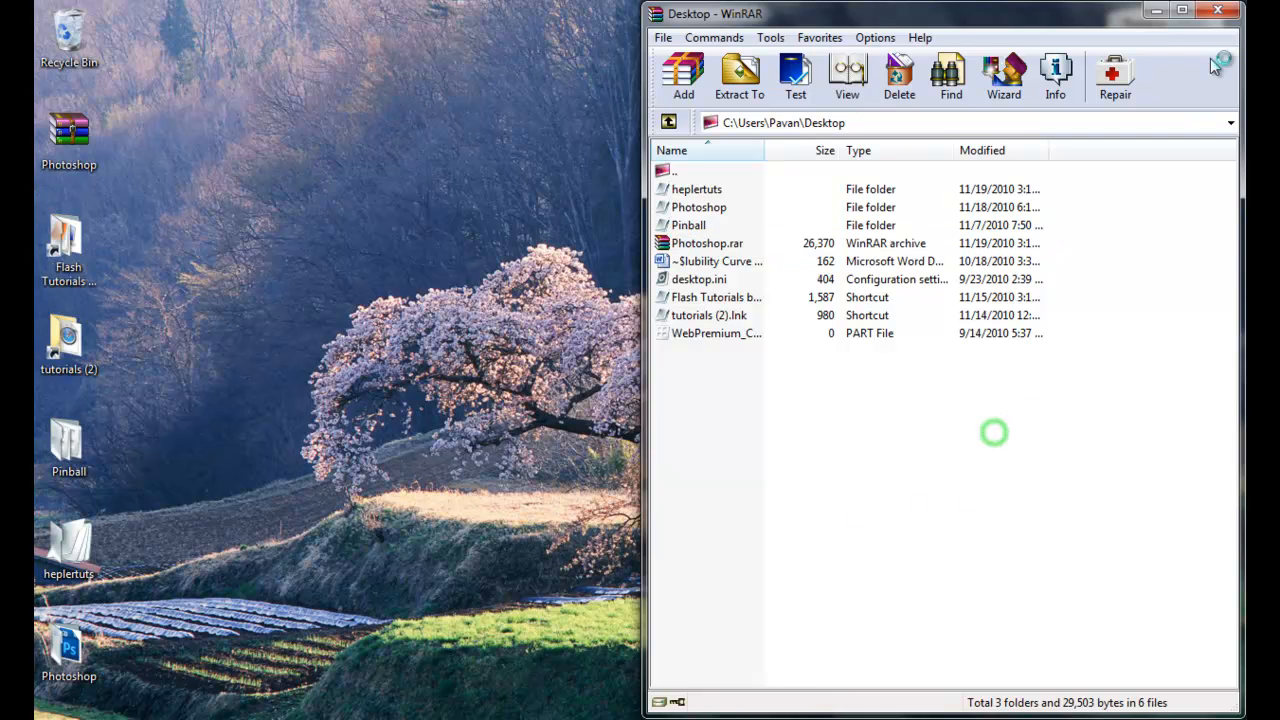
{"action": "left_click", "coordinate": [68, 136]}
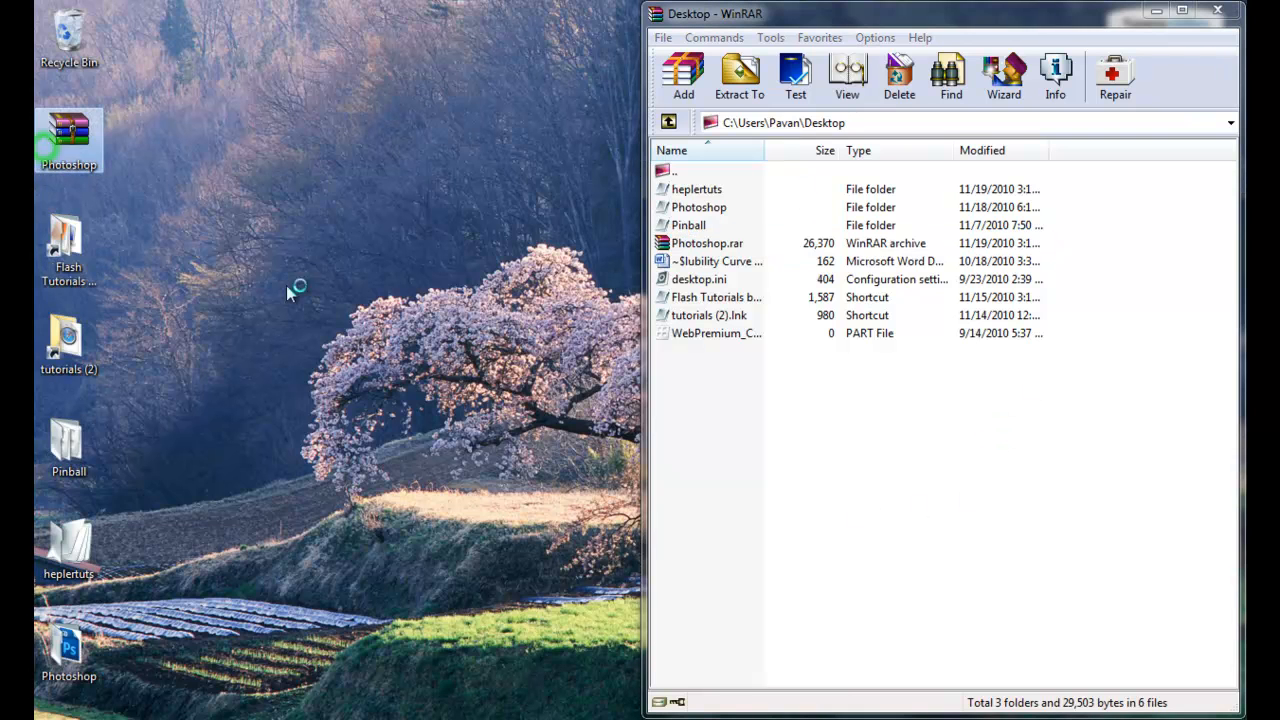
{"action": "double_click", "coordinate": [708, 244]}
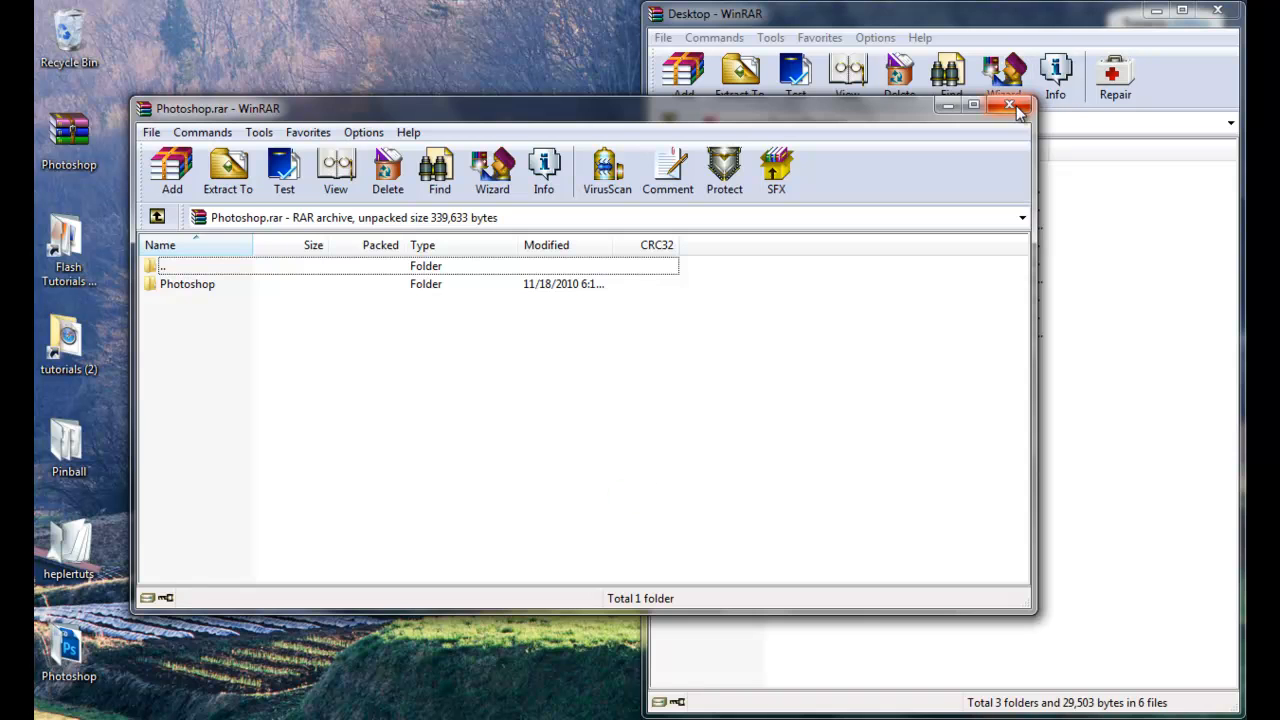
{"action": "left_click", "coordinate": [1008, 104]}
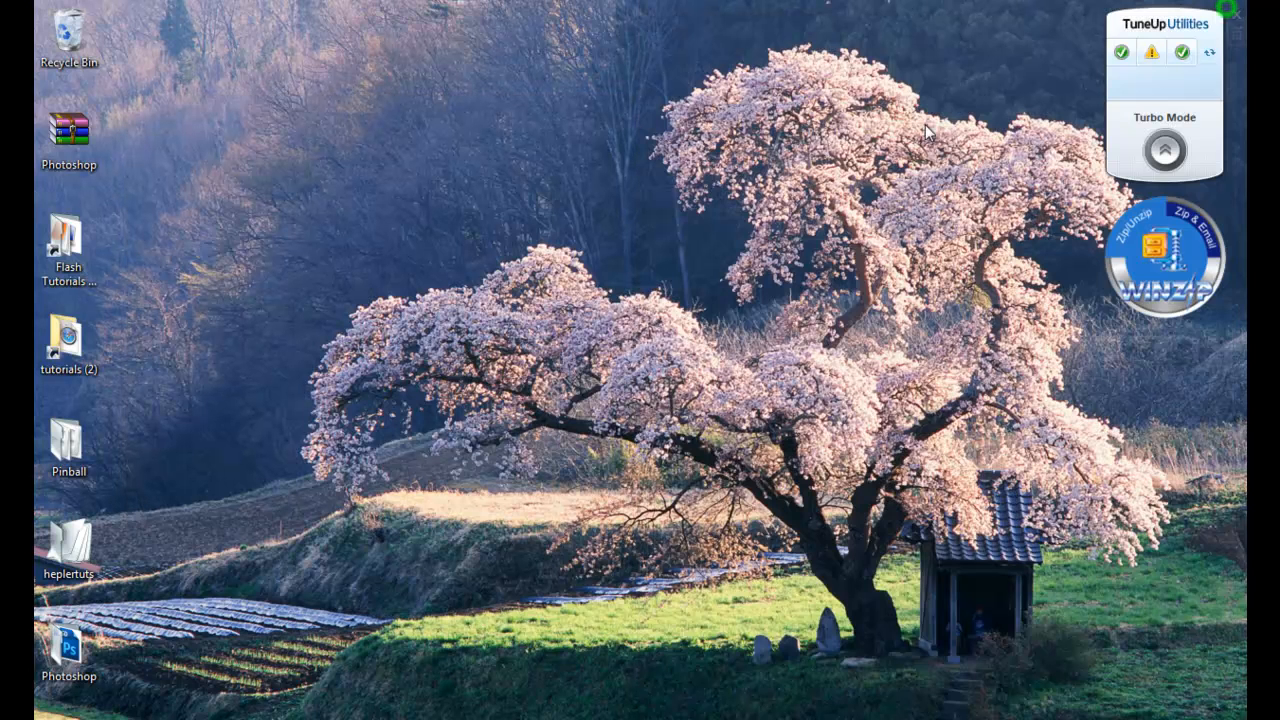
{"action": "mouse_move", "coordinate": [584, 400]}
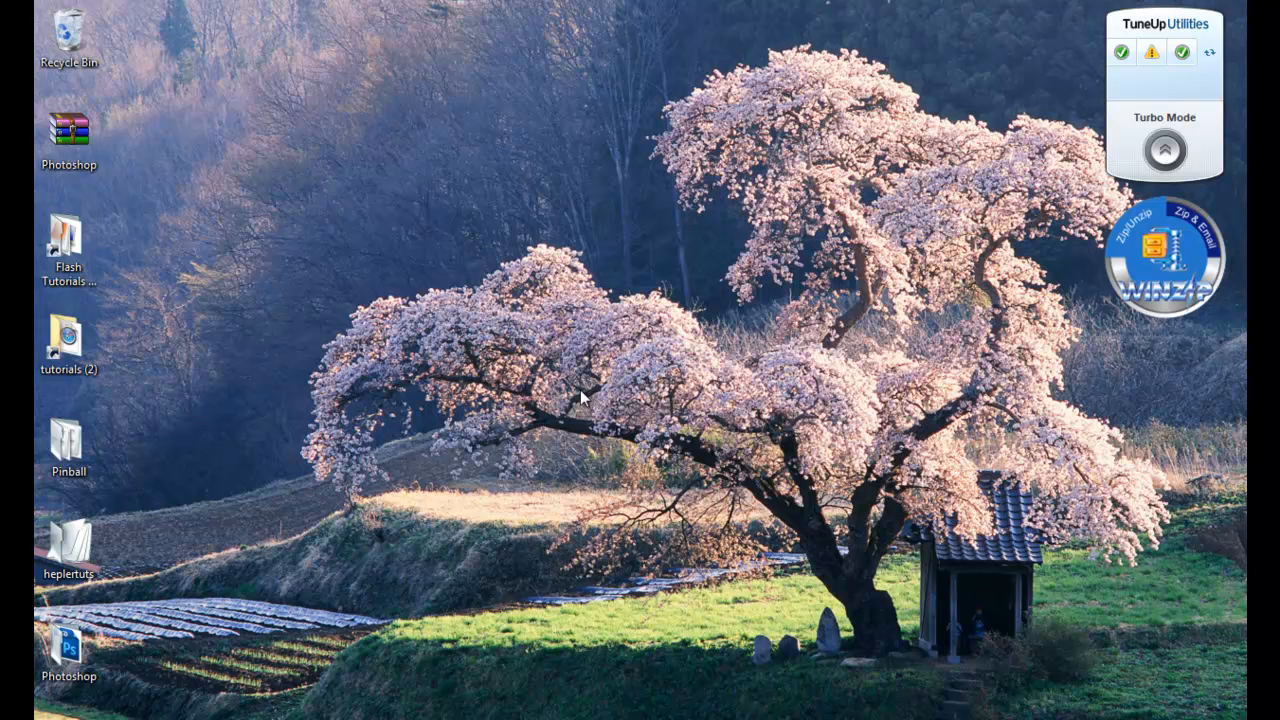